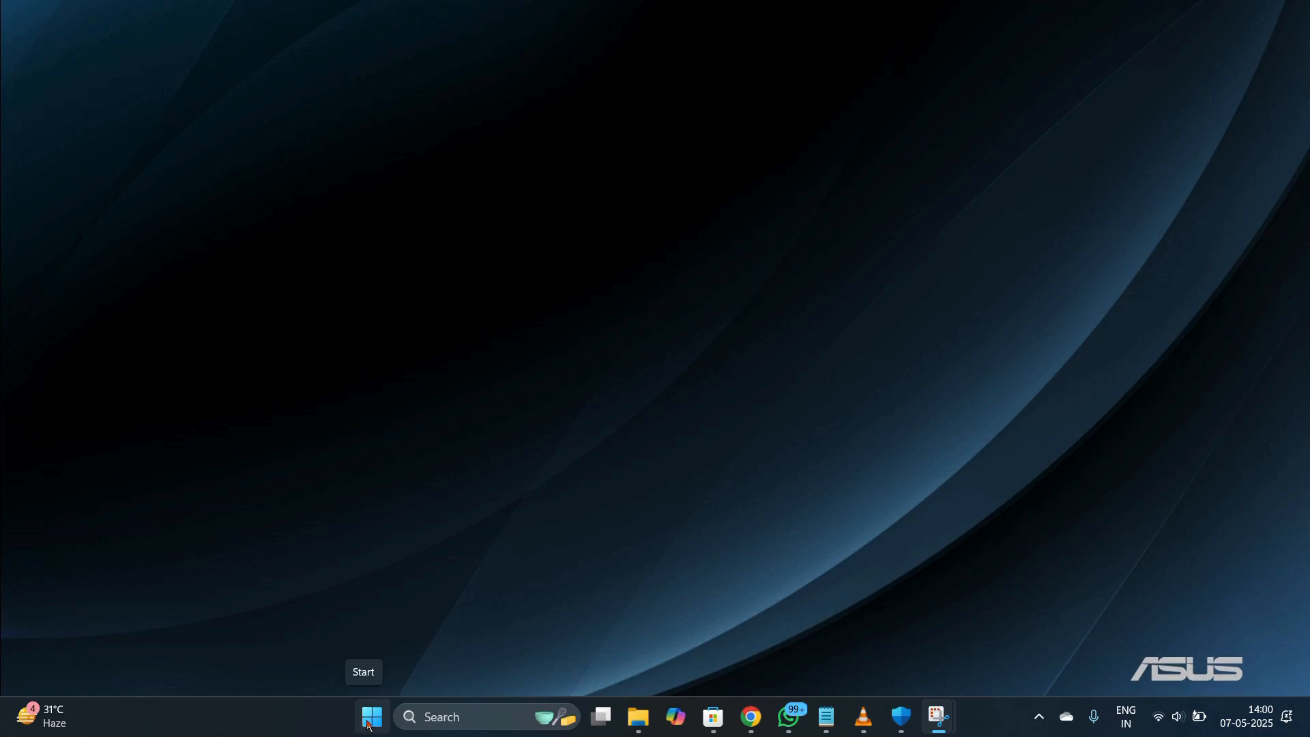
Bring up the Start button's quick-link menu of system tools
right_click(371, 716)
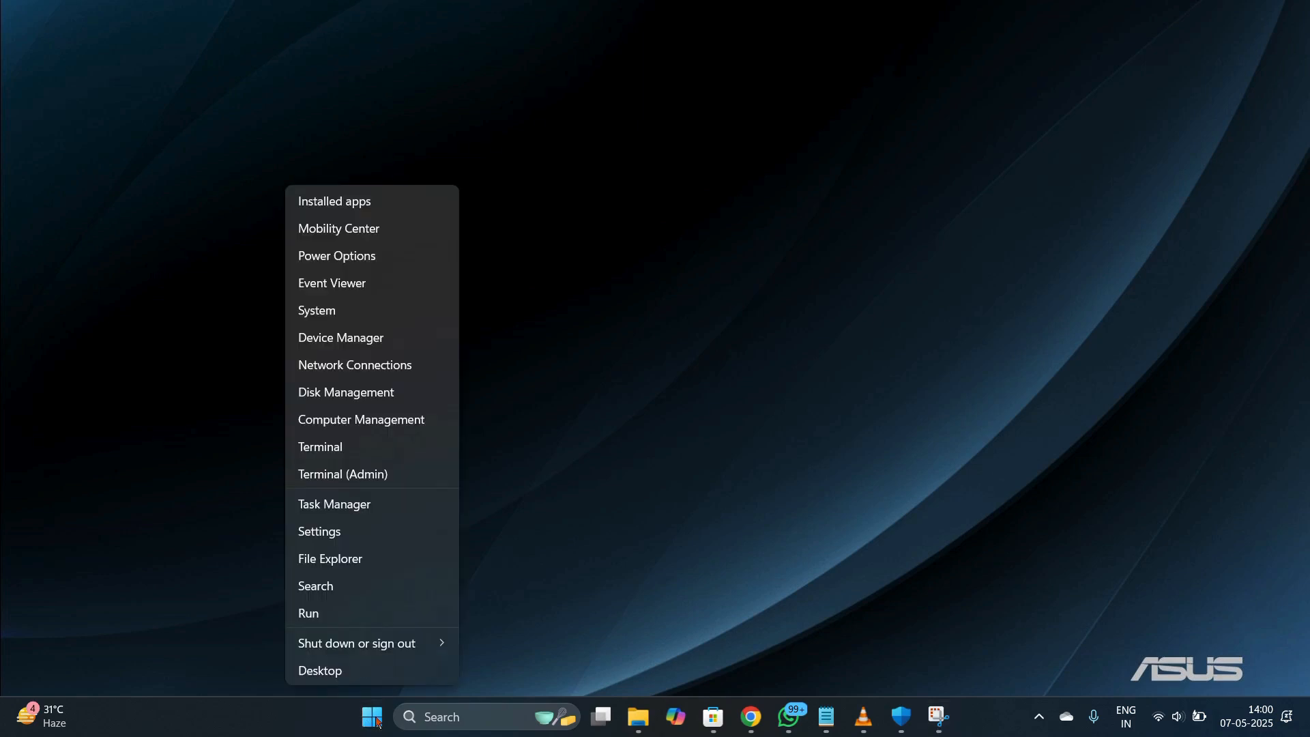
mouse_move(329, 559)
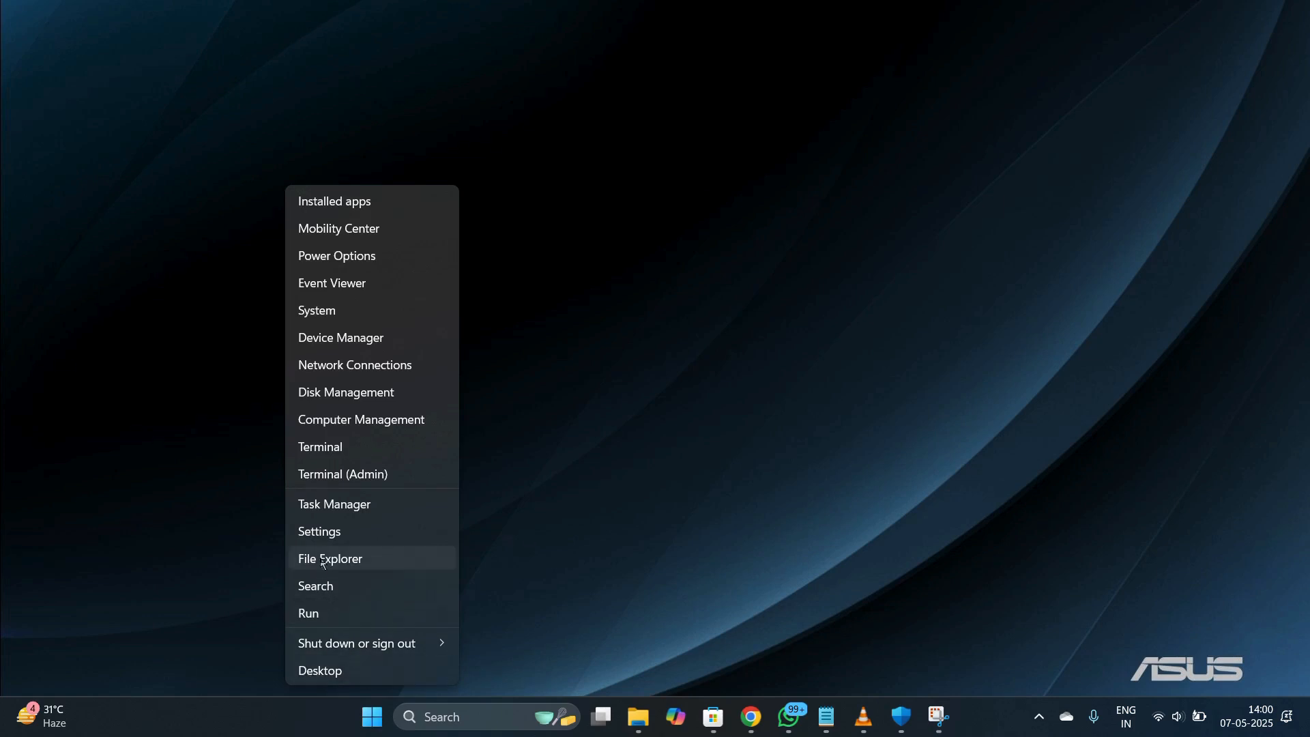
mouse_move(320, 531)
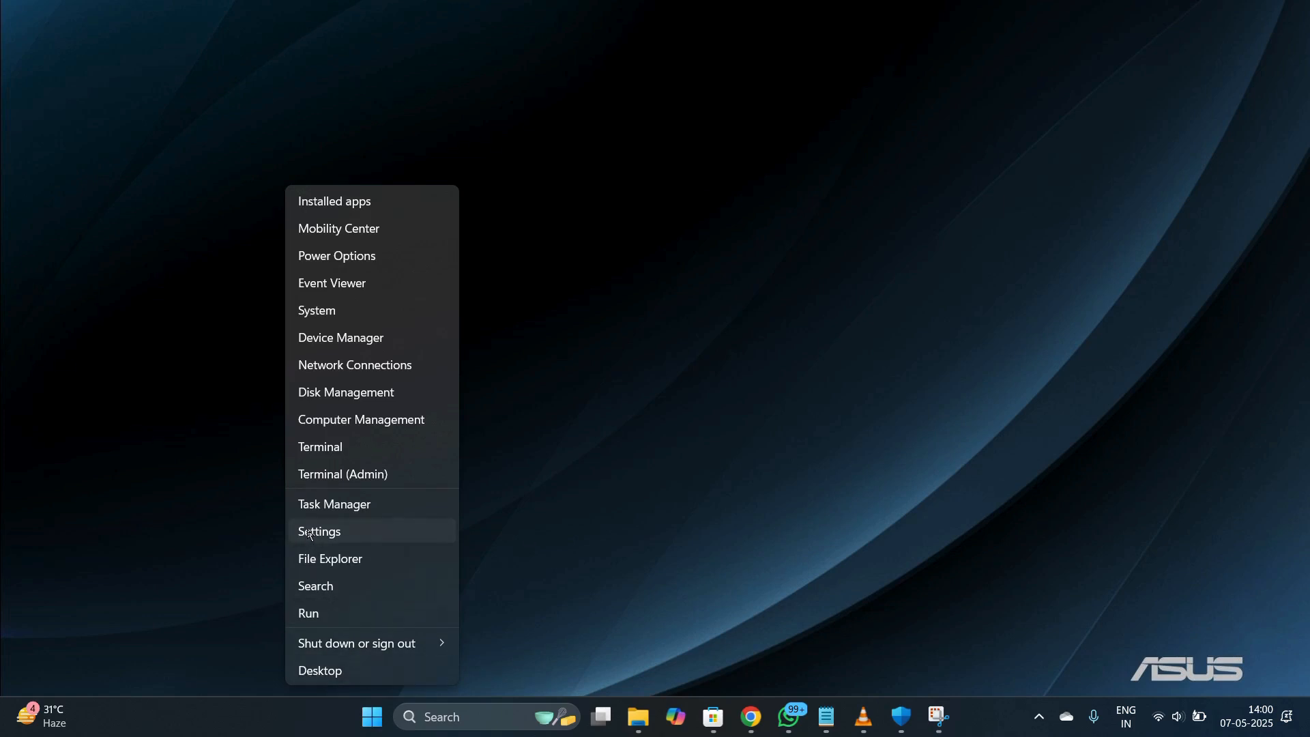
Launch Settings from the quick-link menu and go to the System page
click(319, 531)
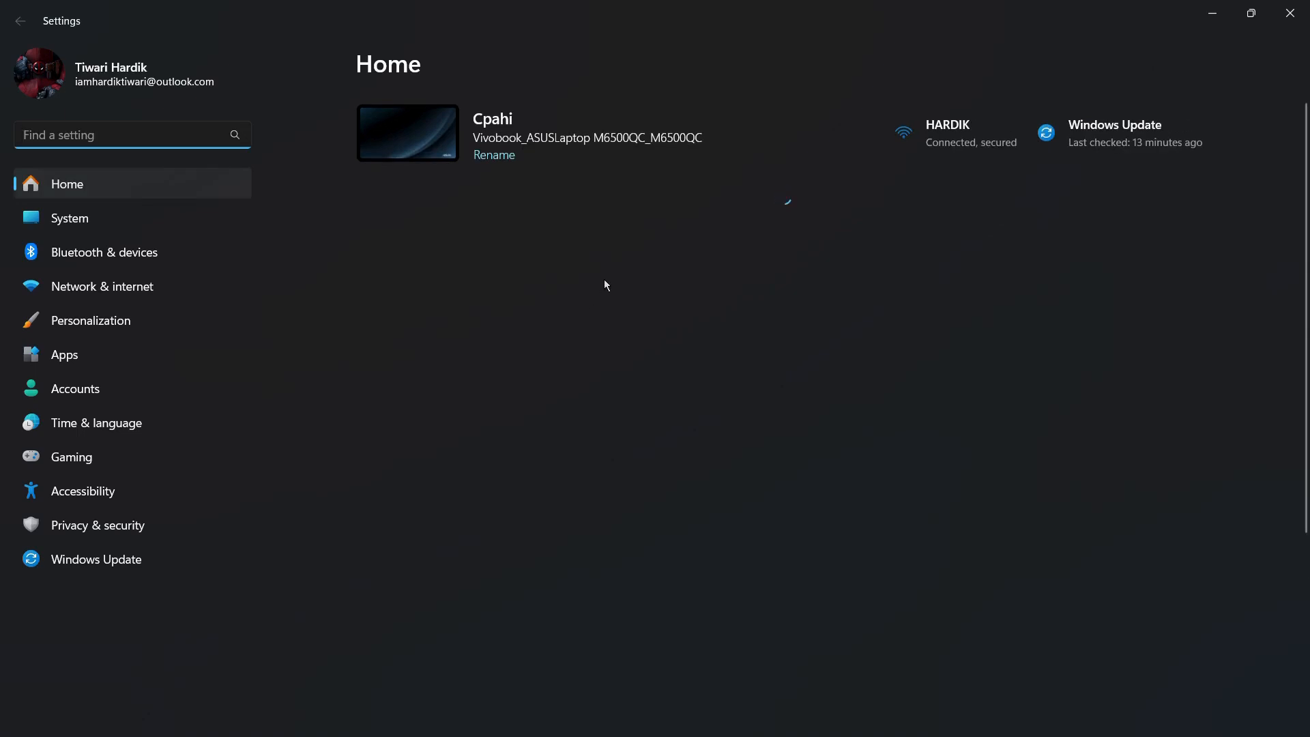
mouse_move(661, 304)
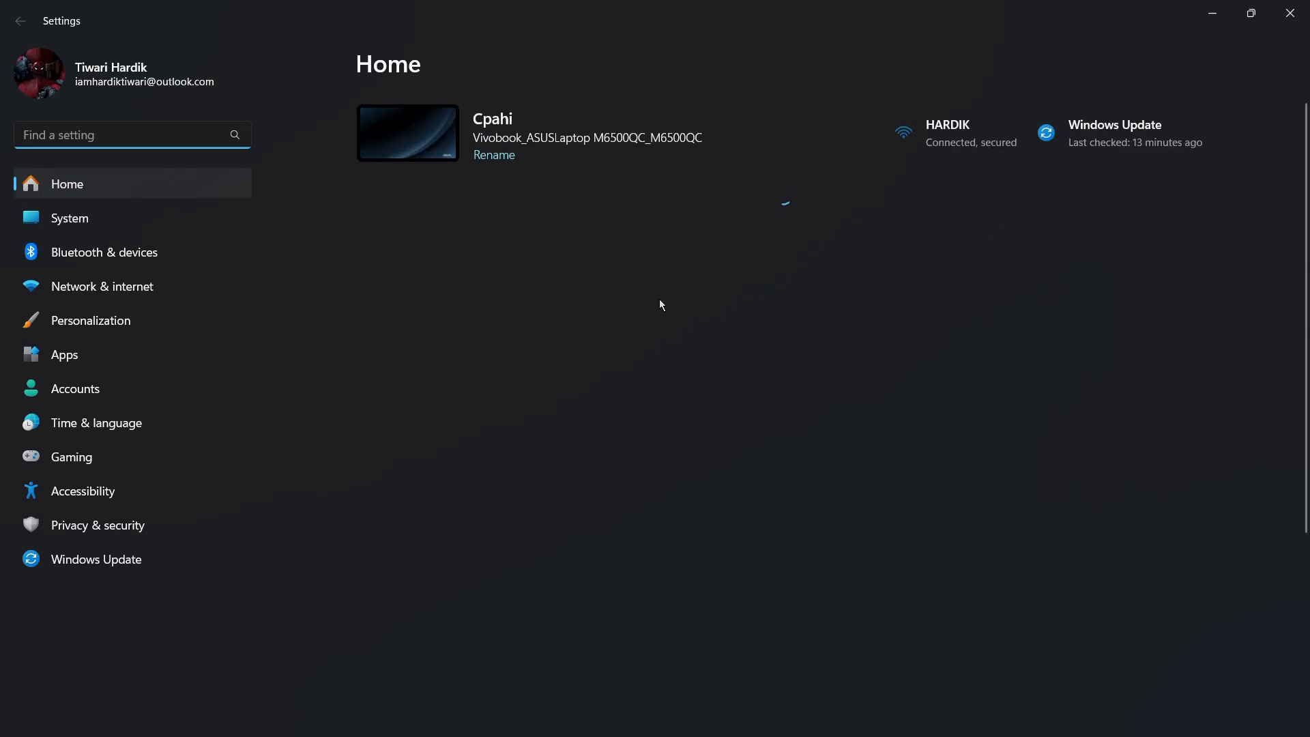
mouse_move(117, 215)
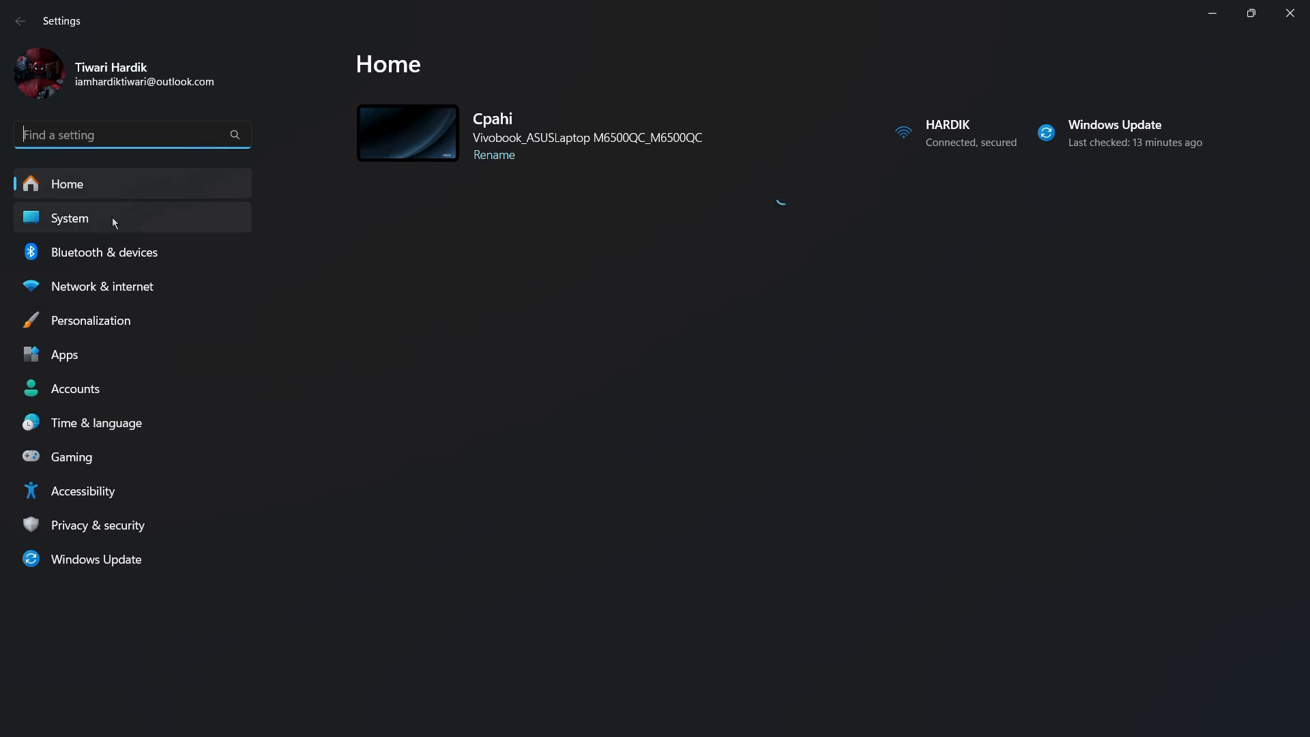
click(69, 218)
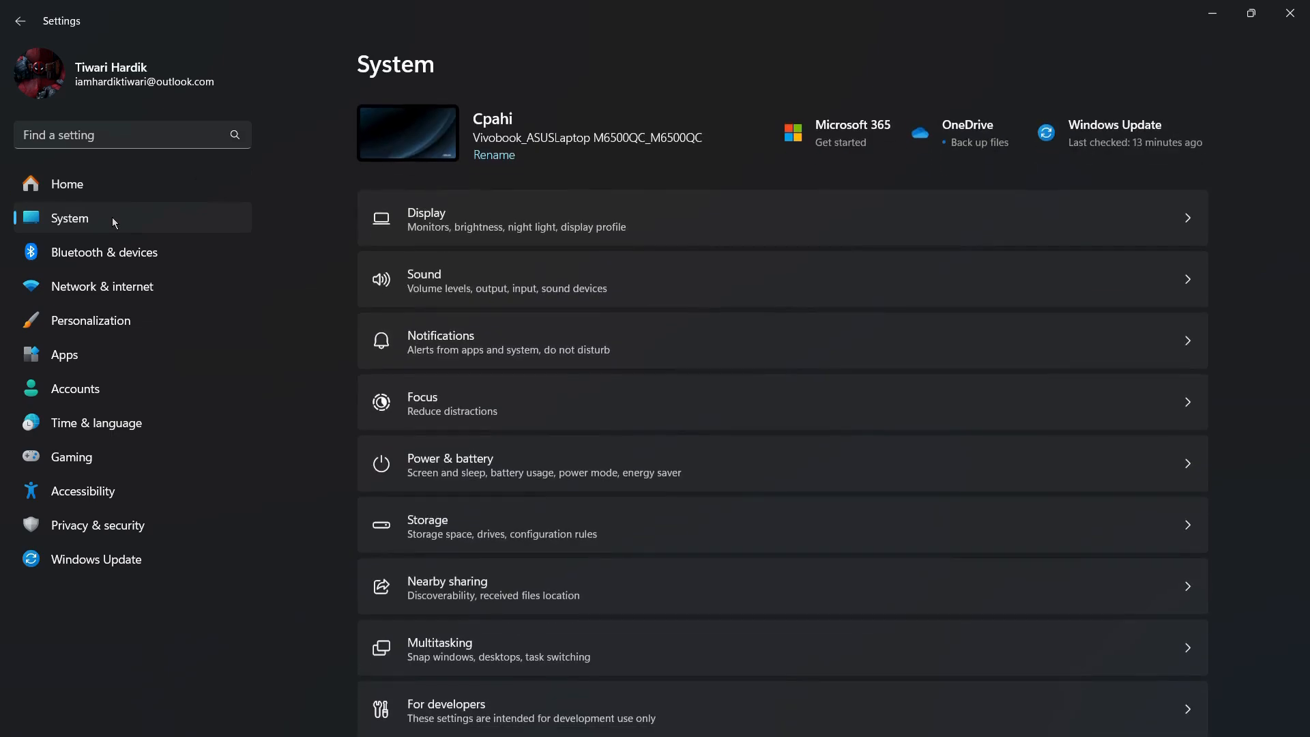
mouse_move(607, 278)
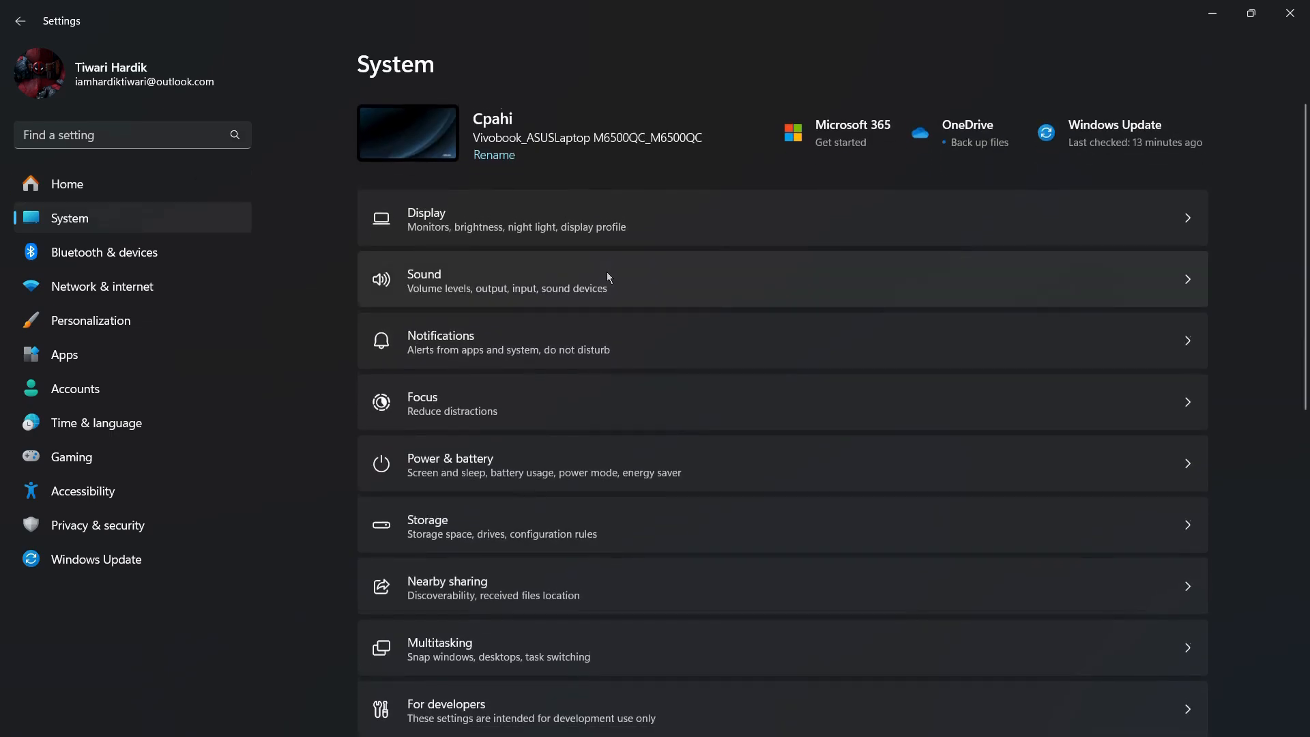
scroll(down, 3)
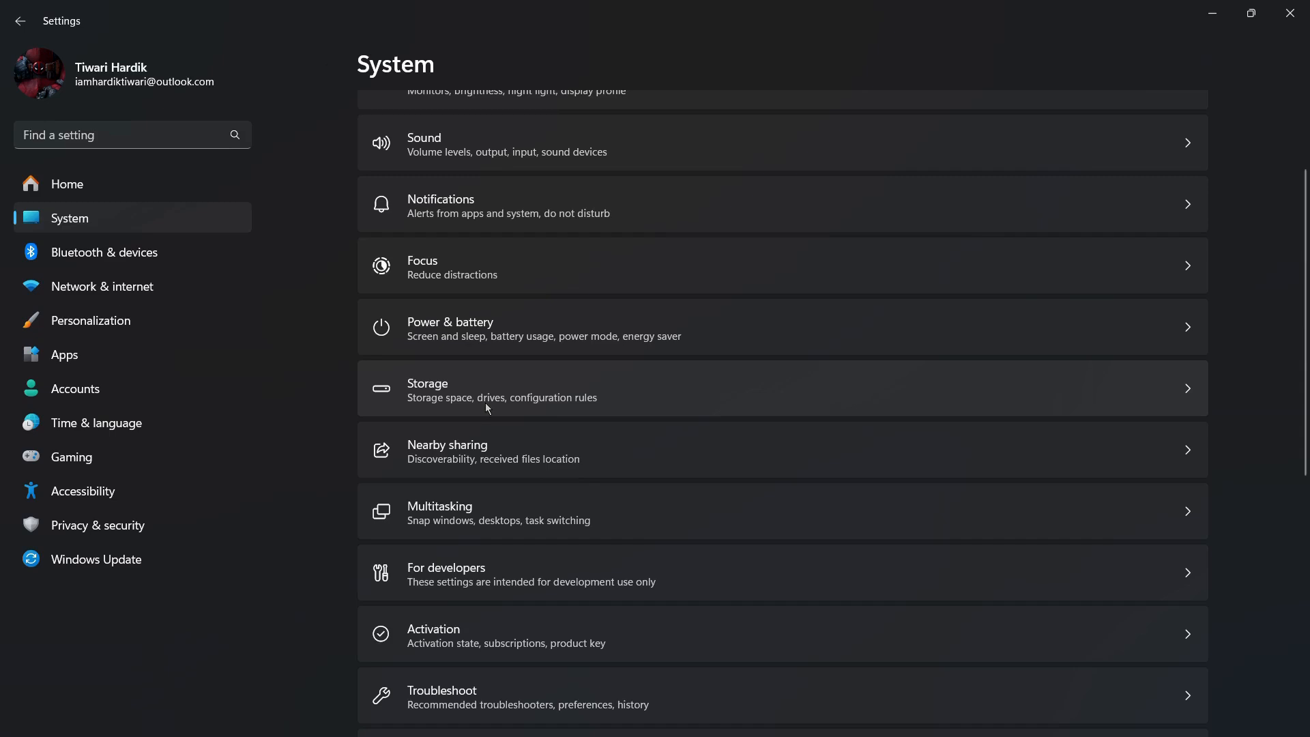
mouse_move(509, 404)
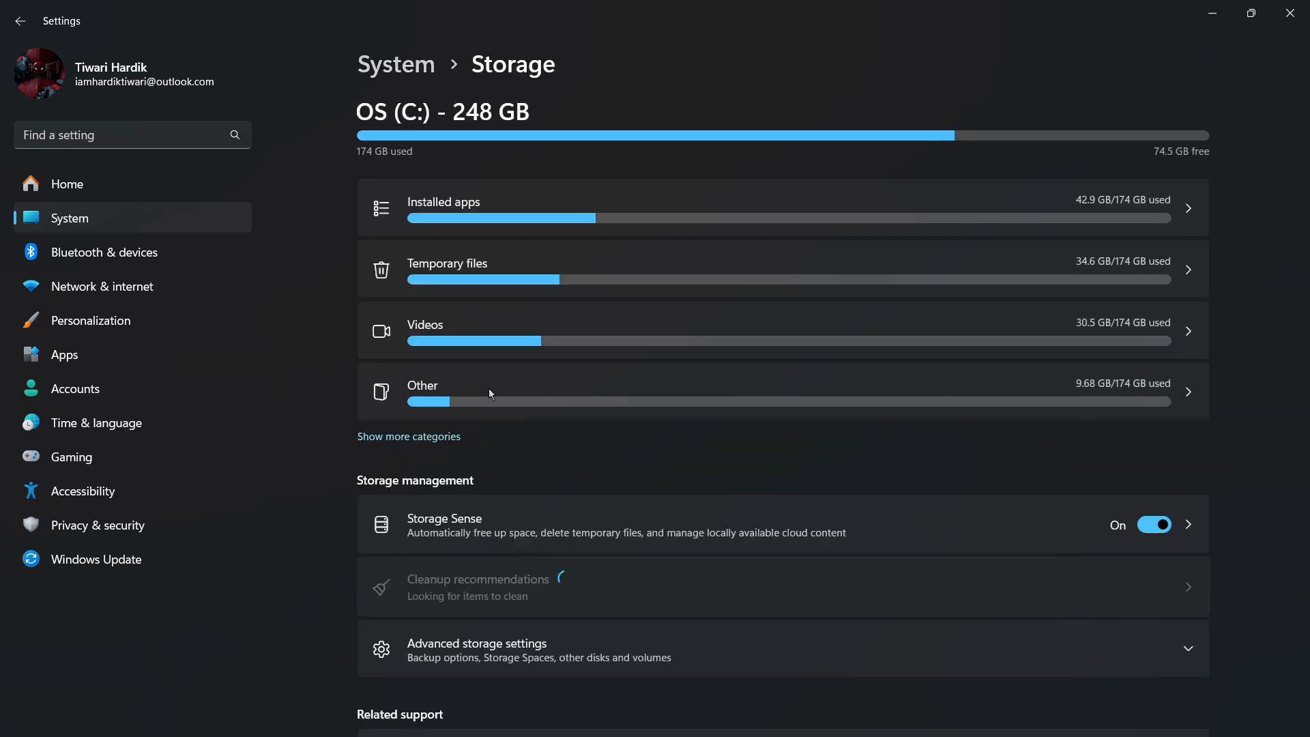
mouse_move(468, 157)
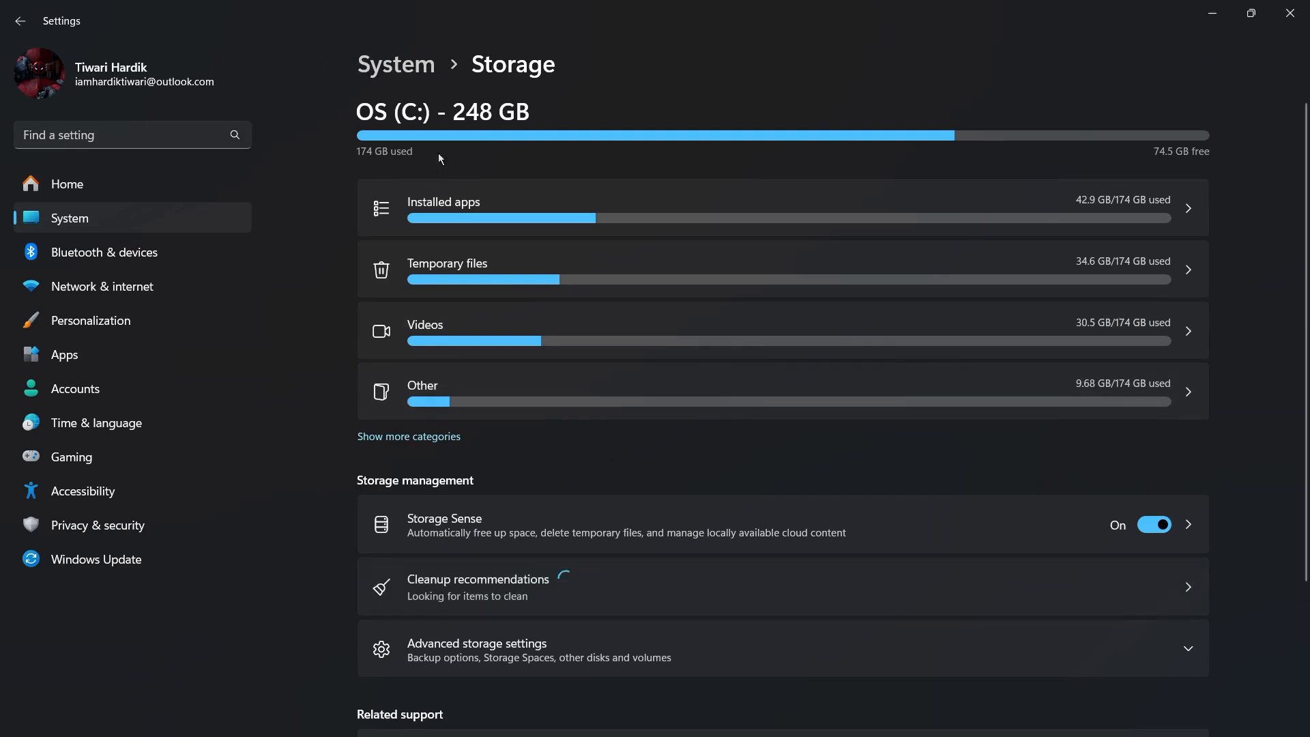
mouse_move(692, 182)
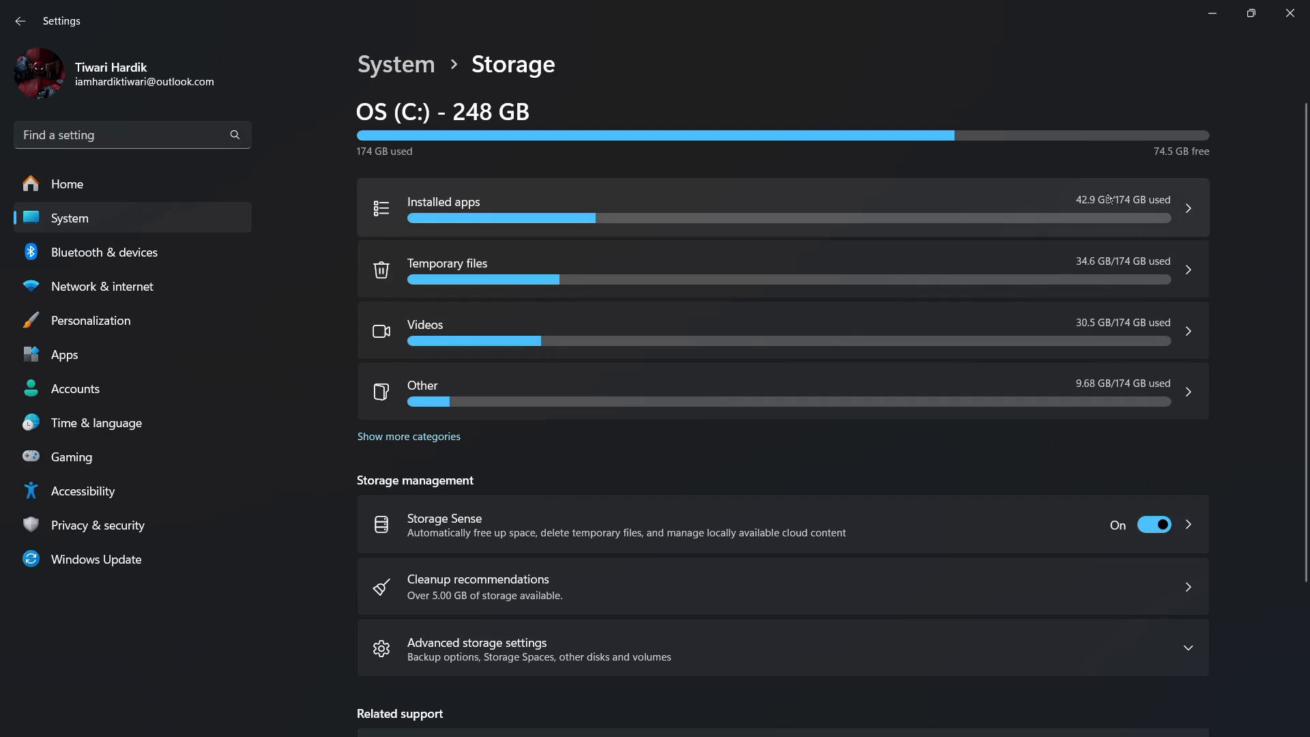
mouse_move(443, 269)
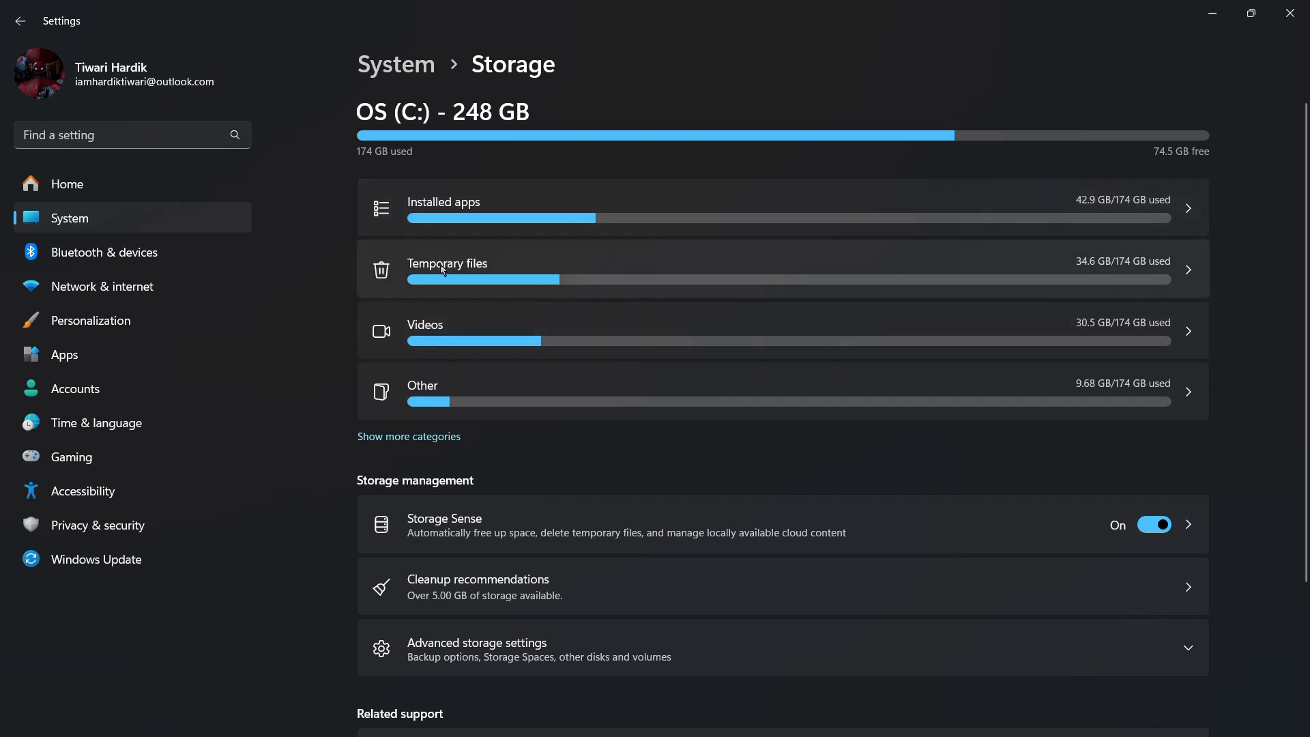
mouse_move(1122, 245)
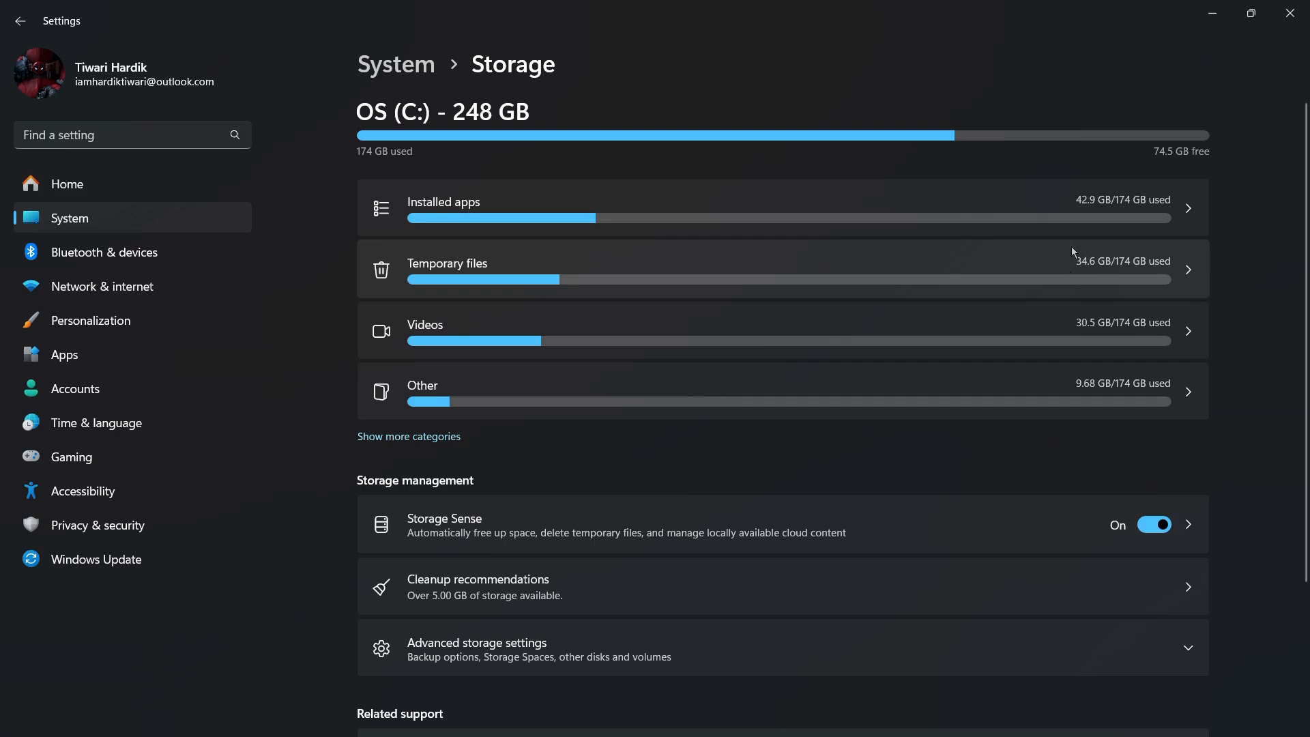
mouse_move(1103, 270)
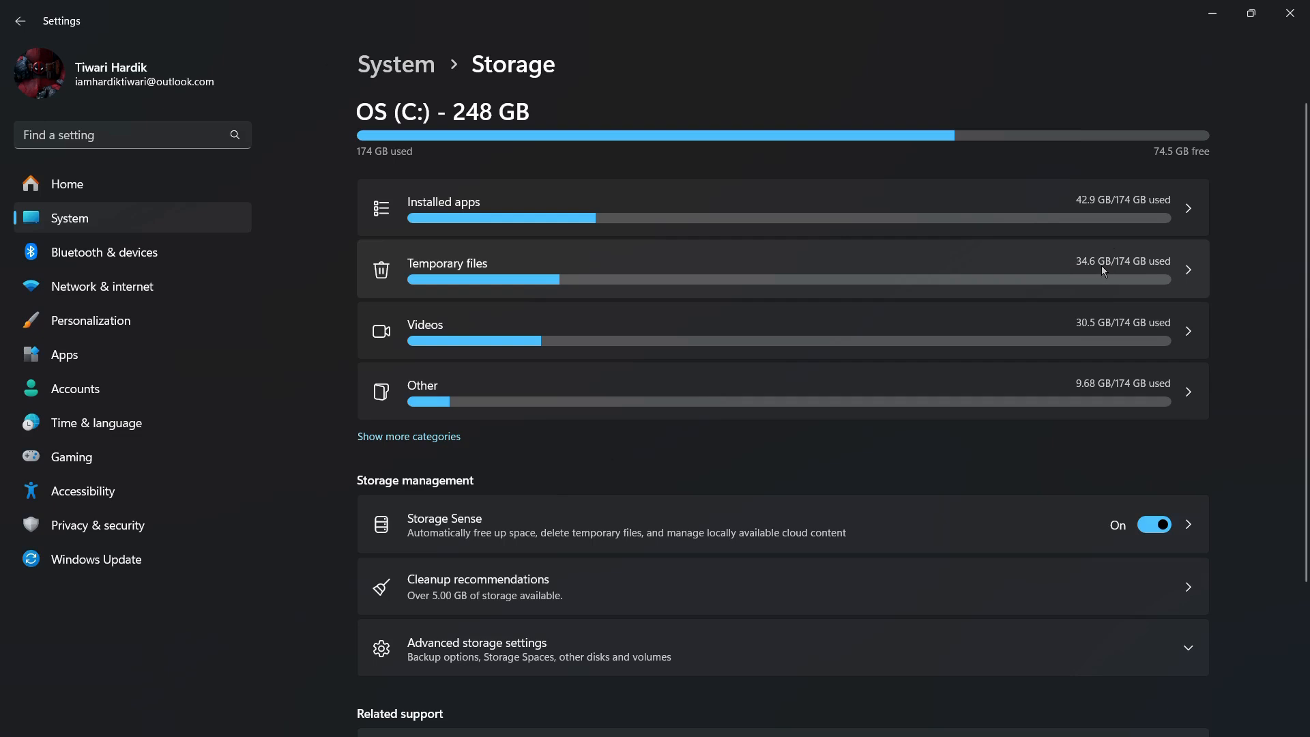
mouse_move(1056, 257)
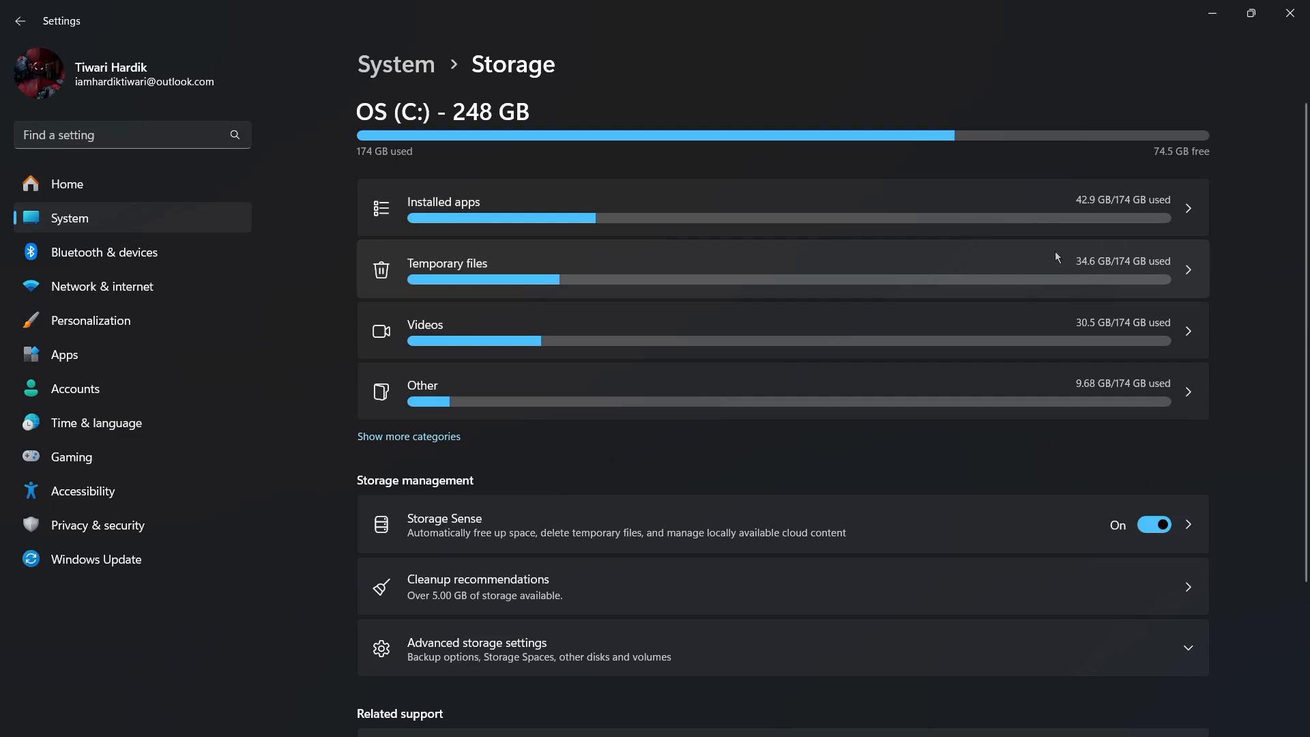
Scroll the Storage page to the 248 GB drive breakdown and cleanup recommendations
scroll(down, 3)
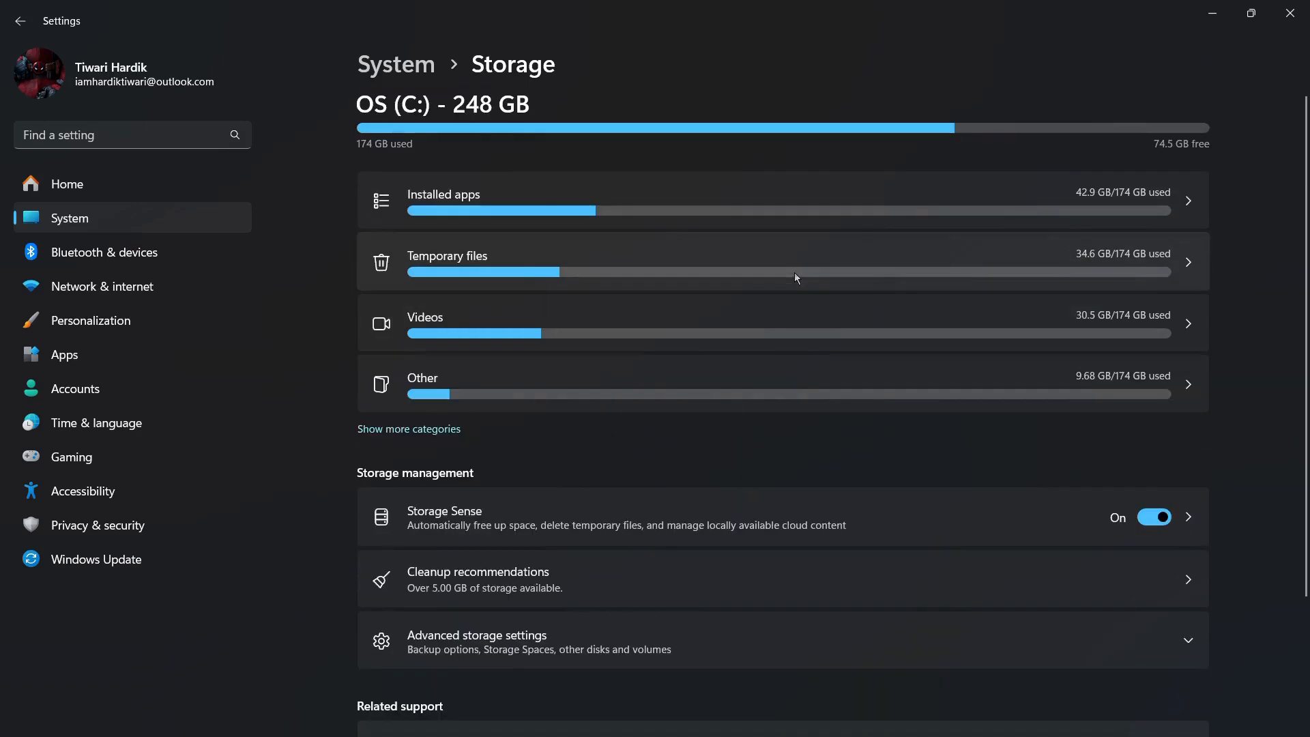
click(447, 255)
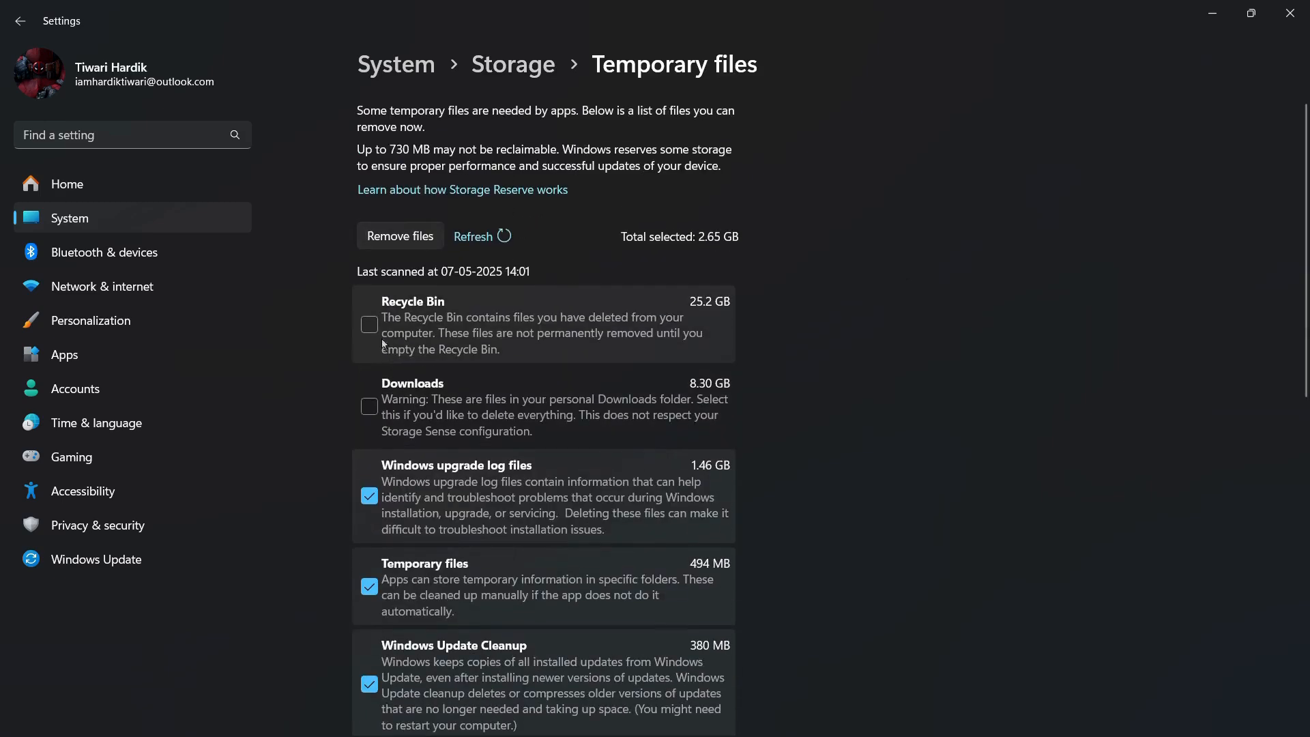
scroll(down, 3)
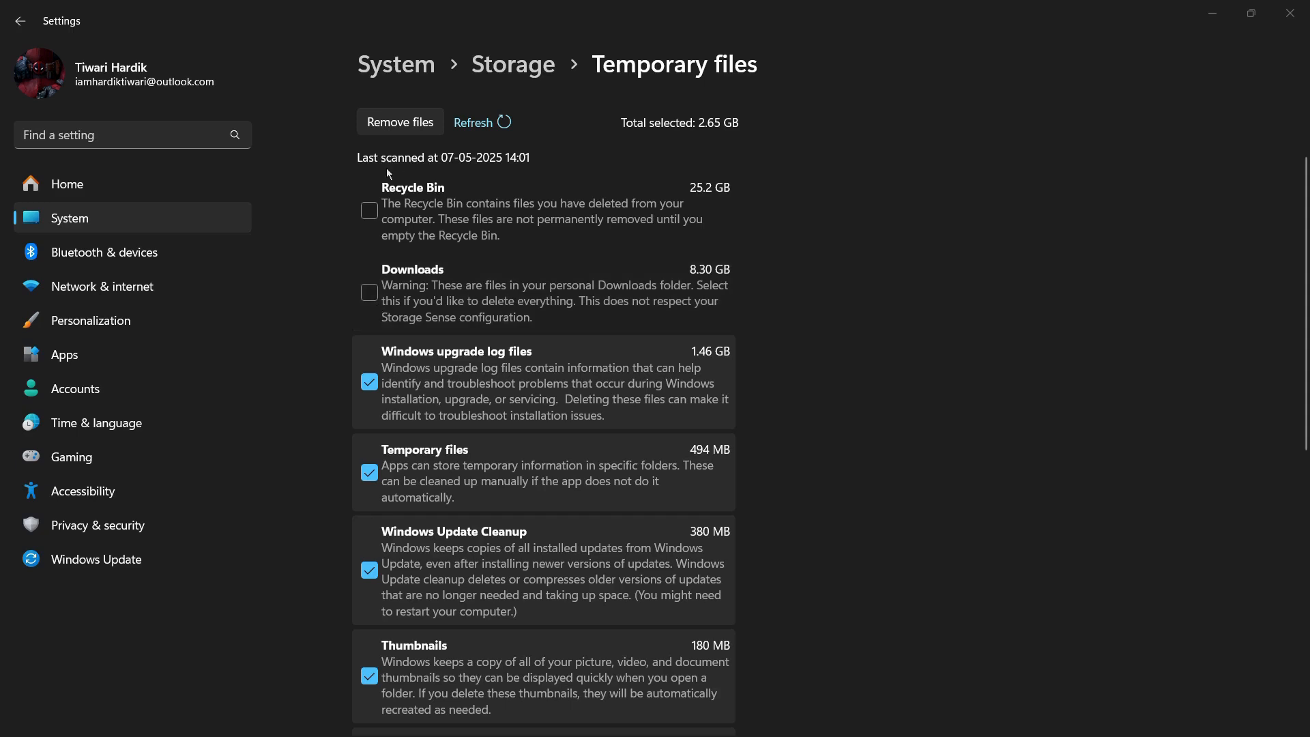
mouse_move(400, 187)
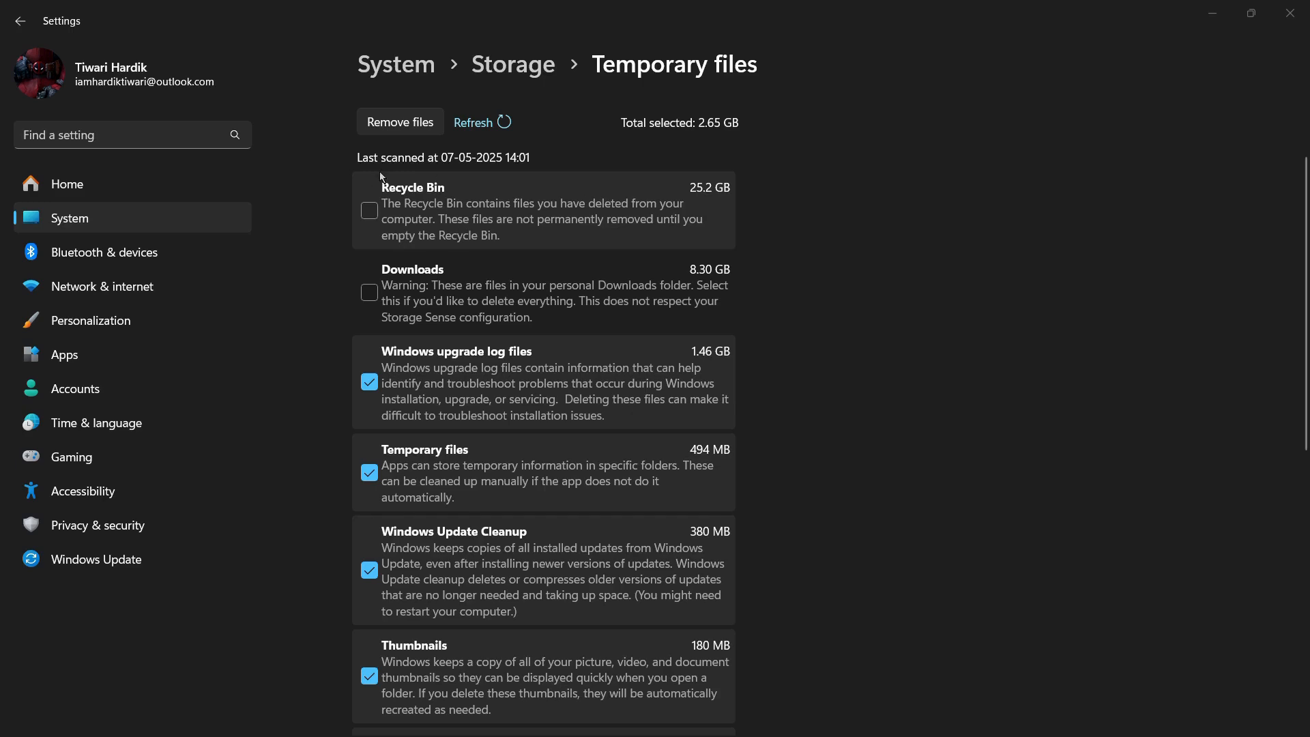
mouse_move(378, 188)
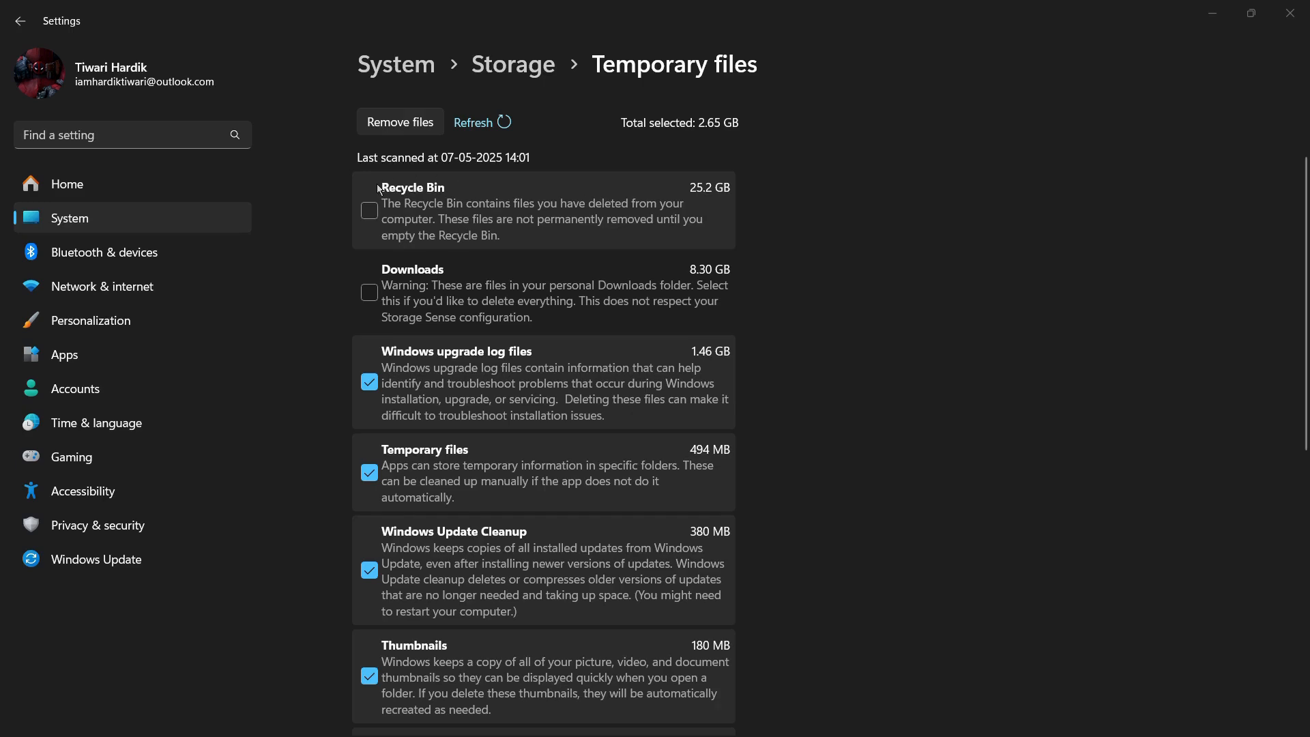
scroll(down, 3)
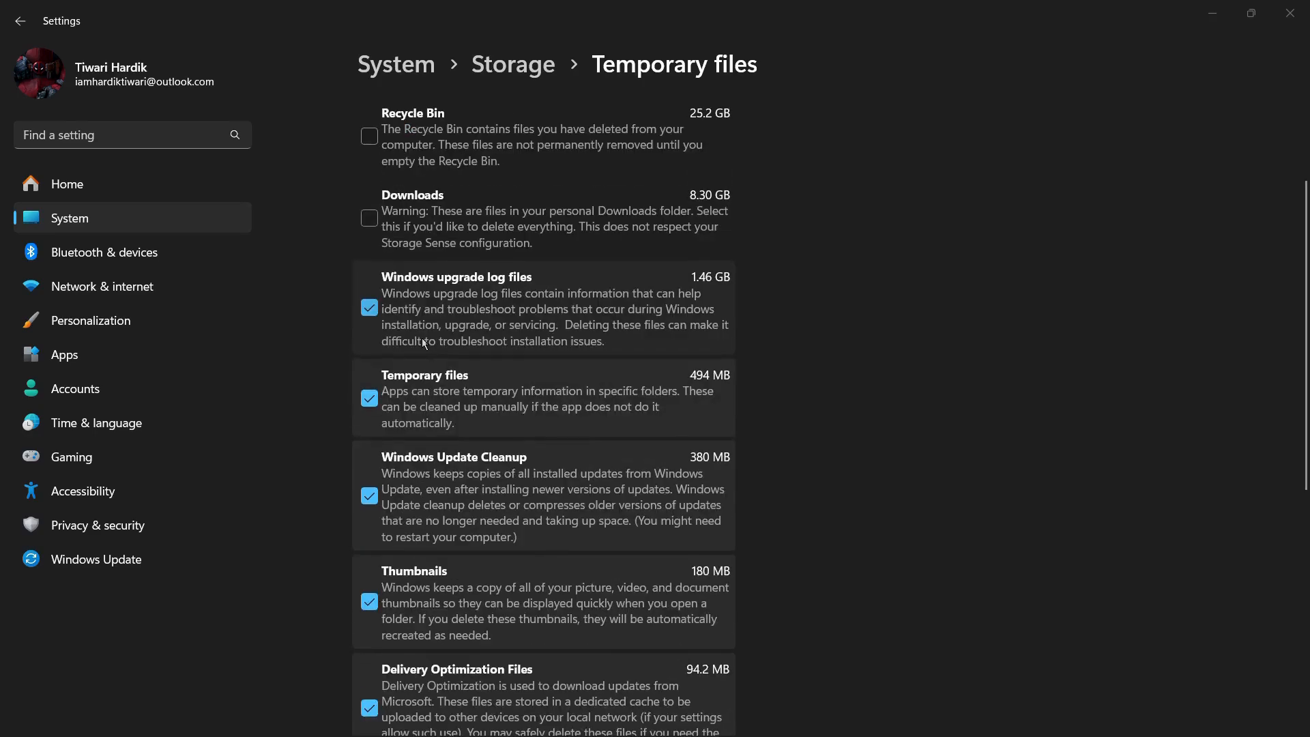
scroll(down, 3)
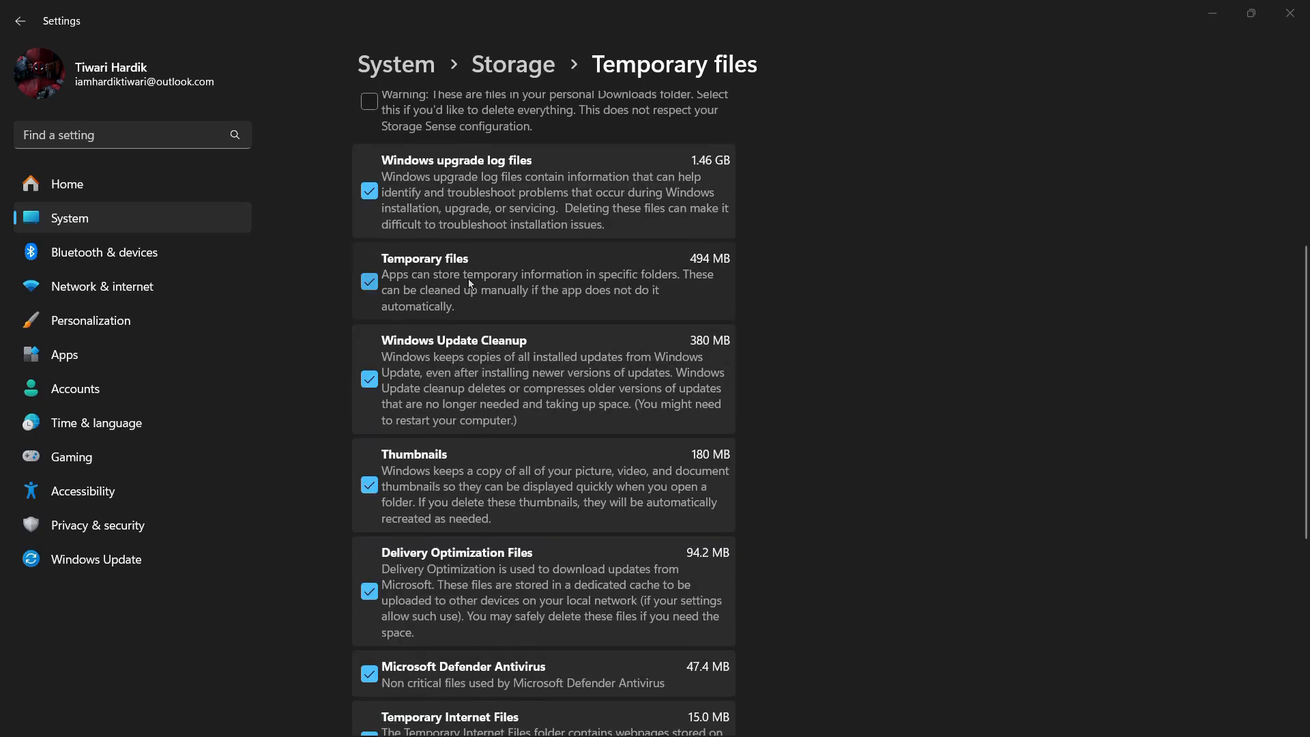
scroll(down, 3)
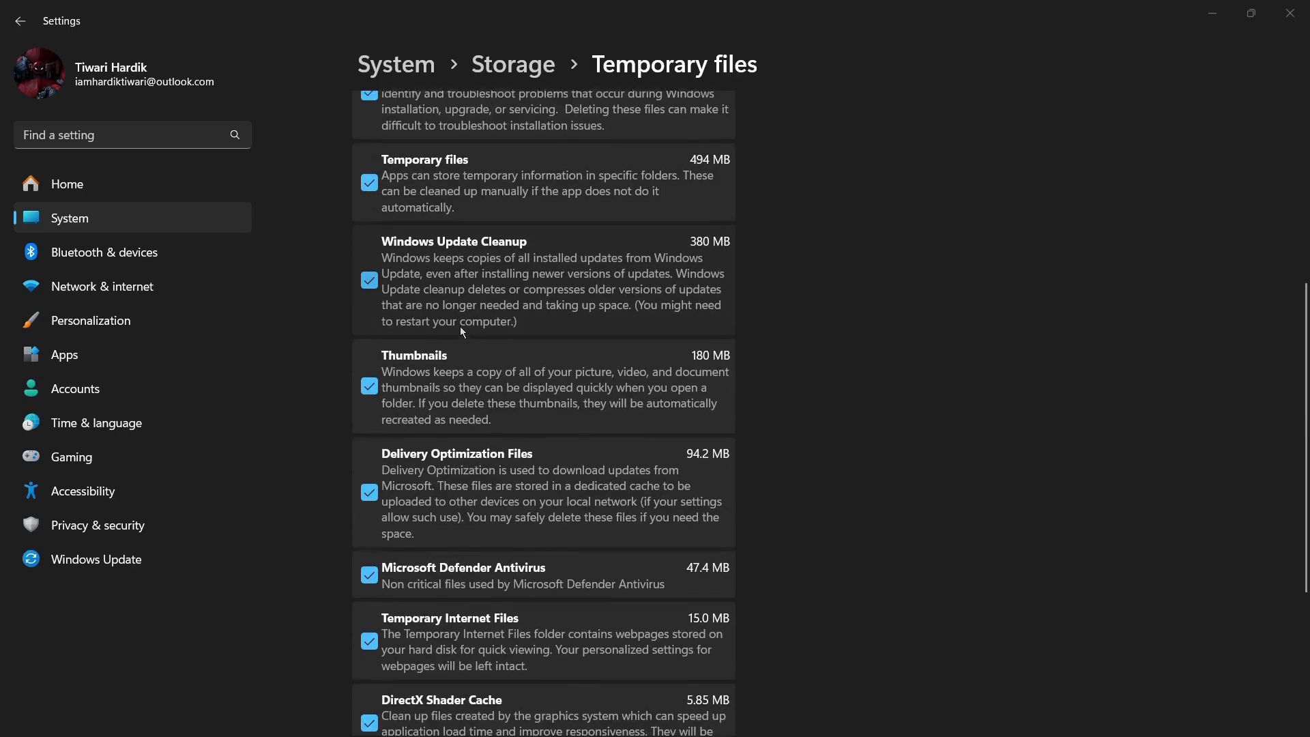
scroll(up, 3)
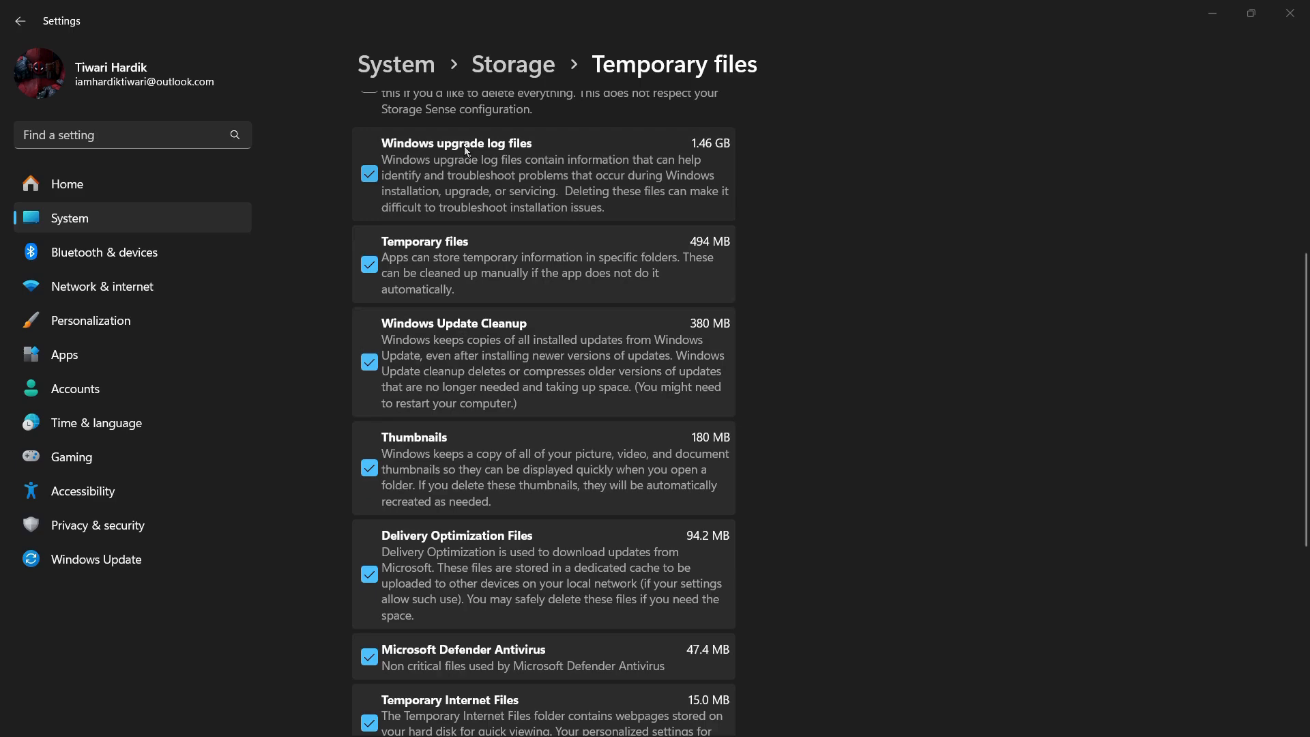
scroll(down, 3)
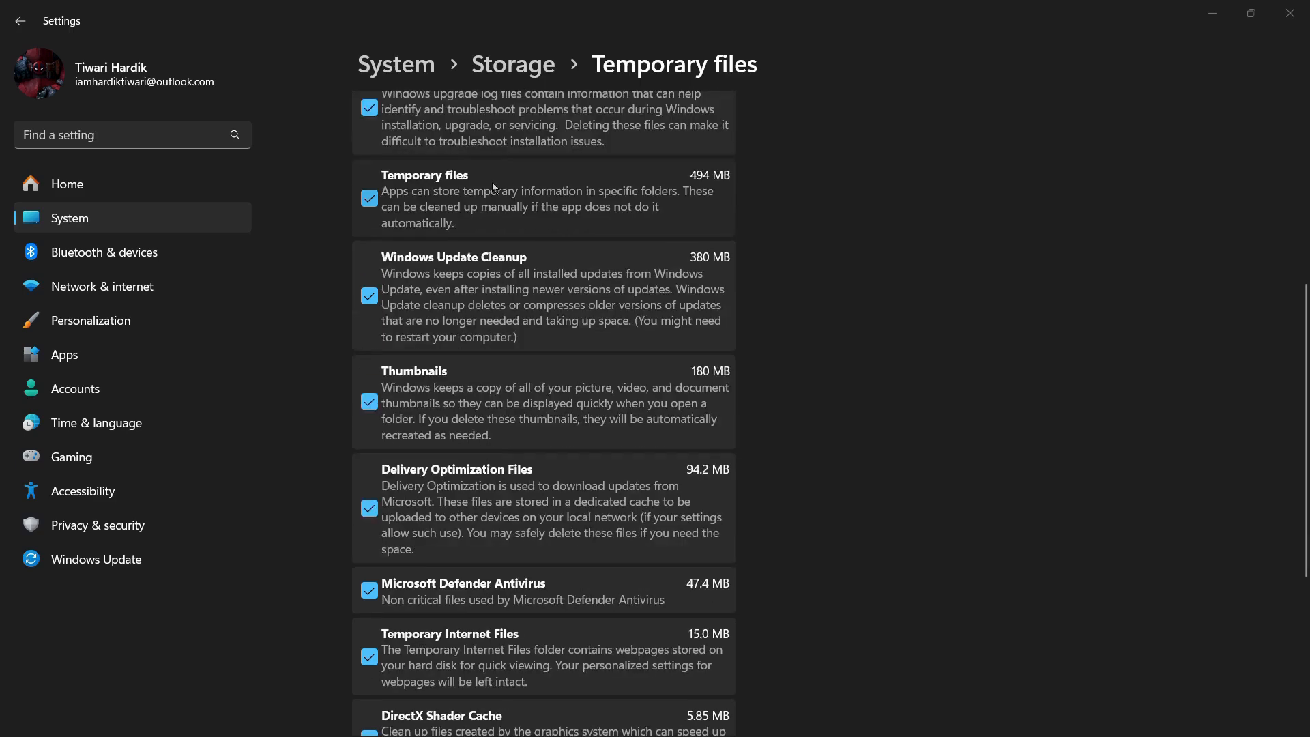
scroll(down, 3)
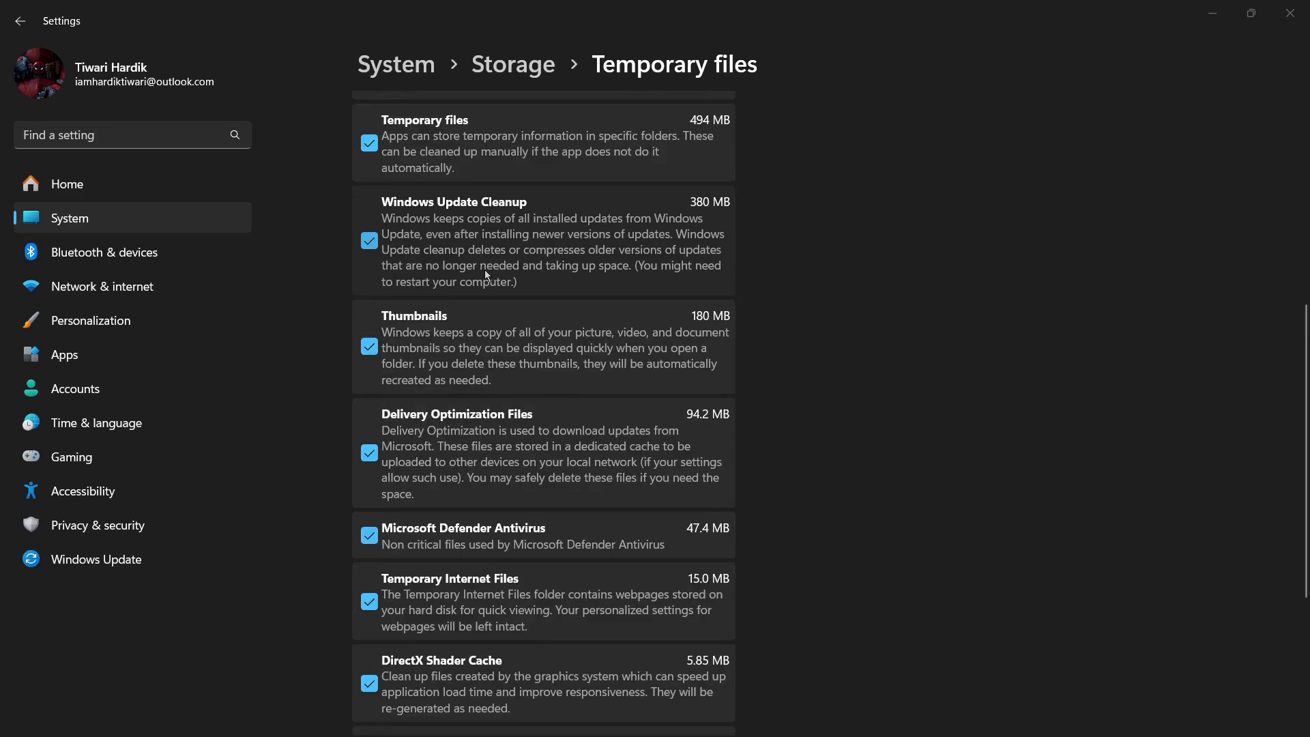
scroll(down, 3)
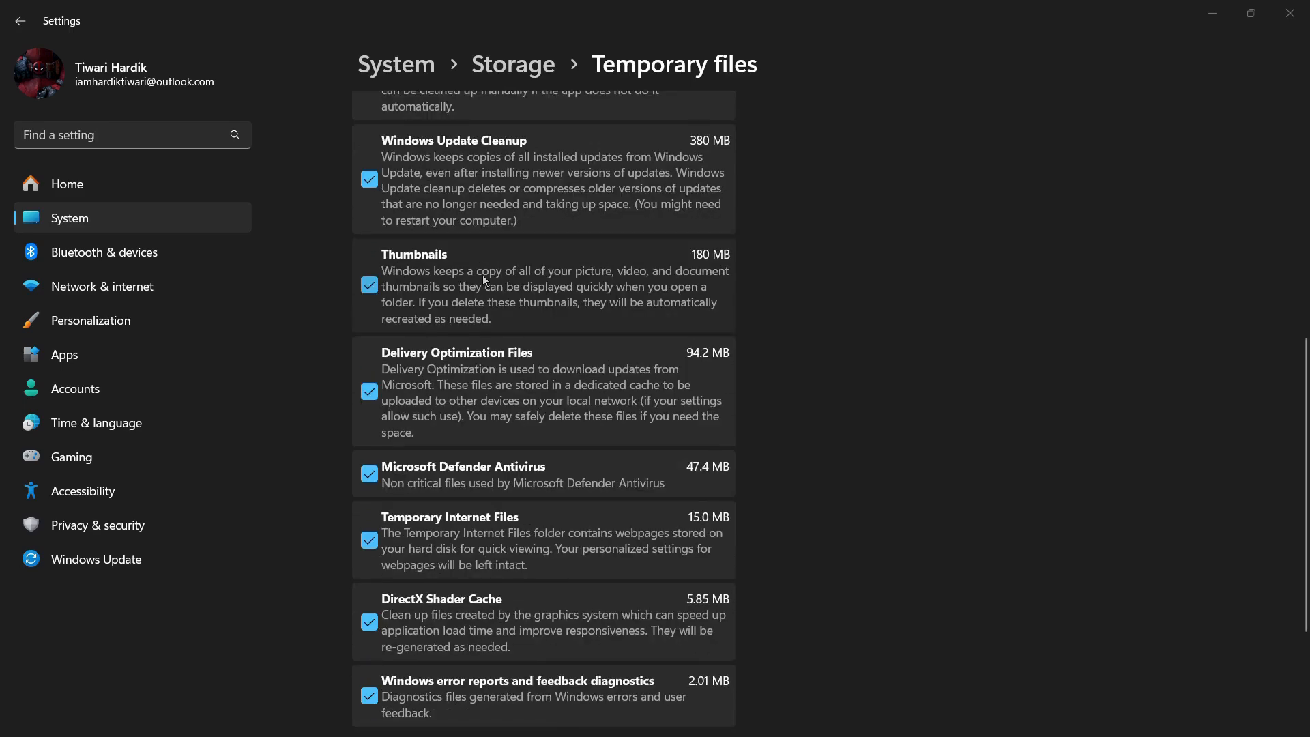
mouse_move(676, 293)
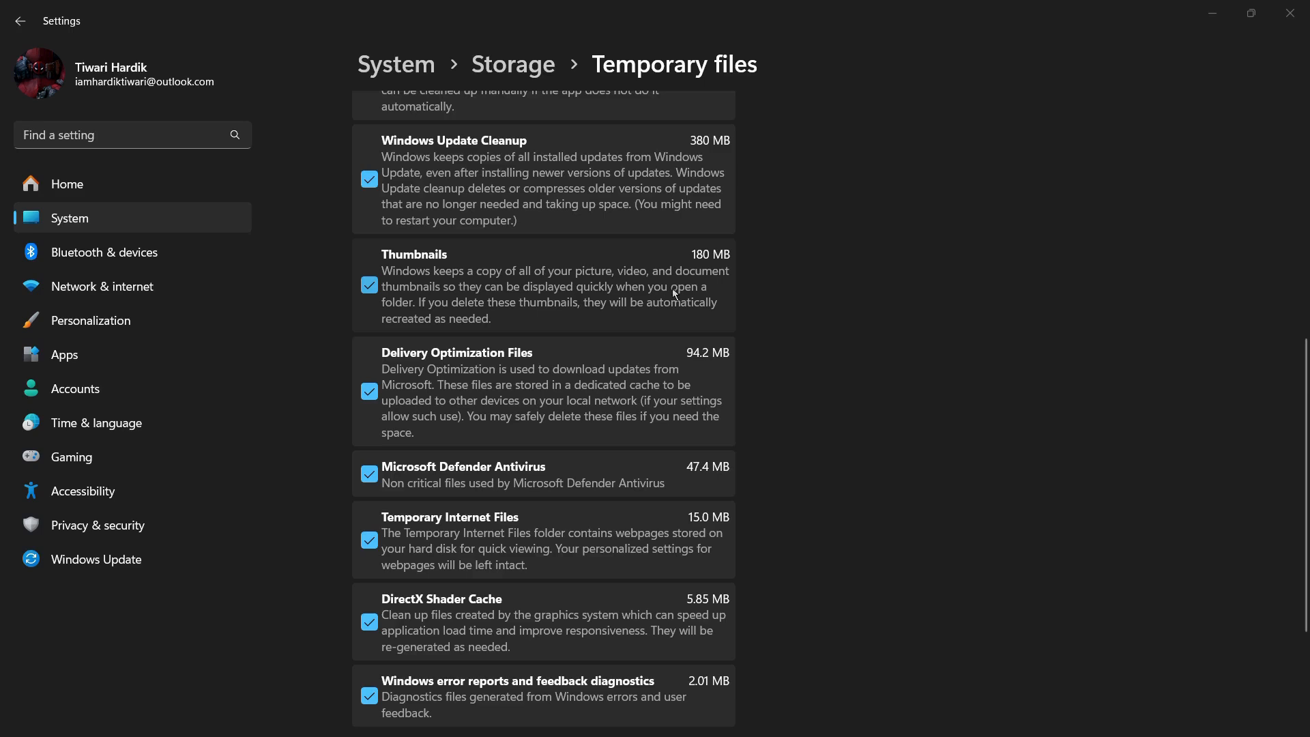
mouse_move(627, 309)
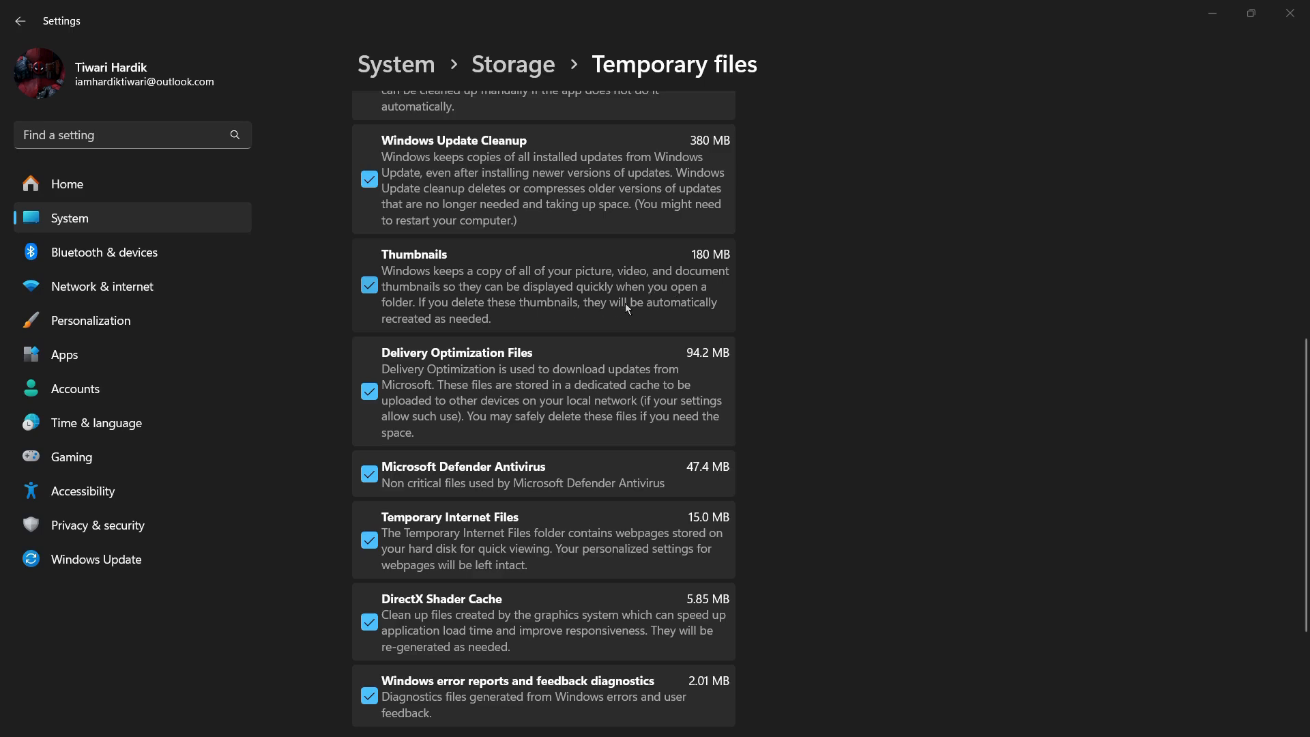
mouse_move(412, 307)
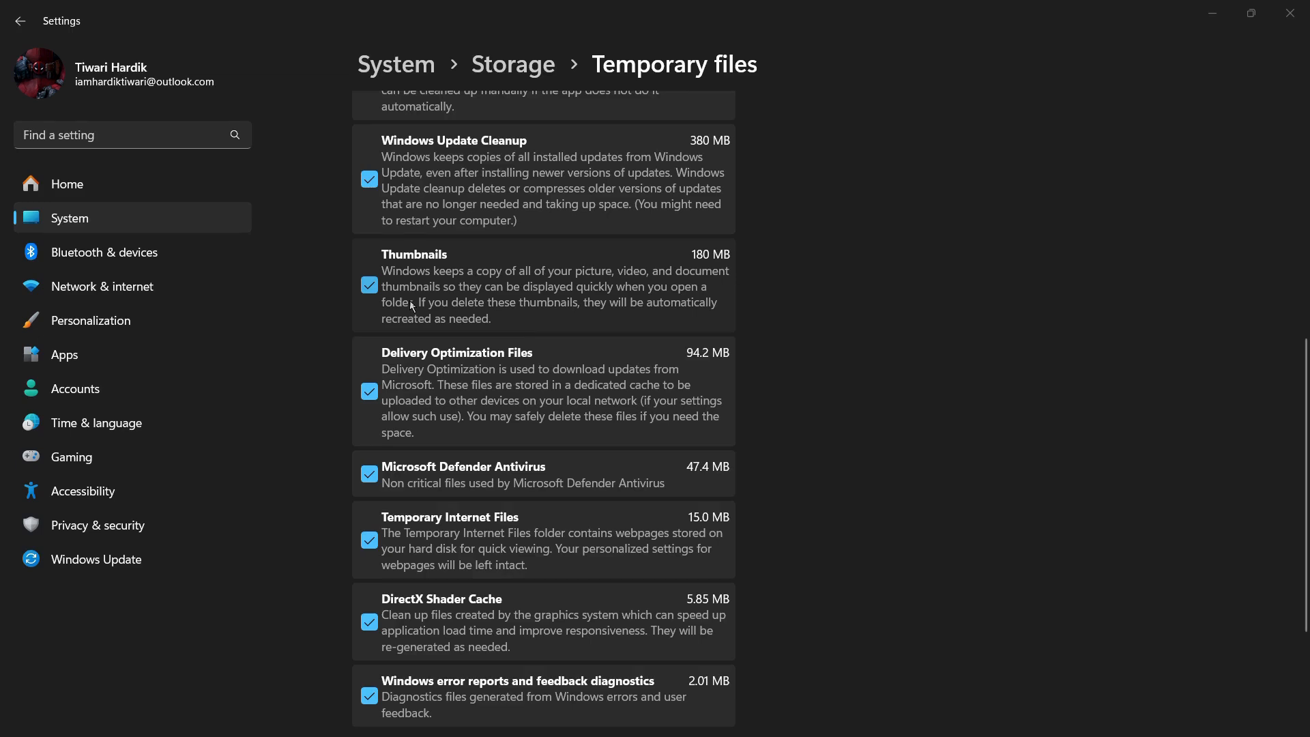
scroll(down, 3)
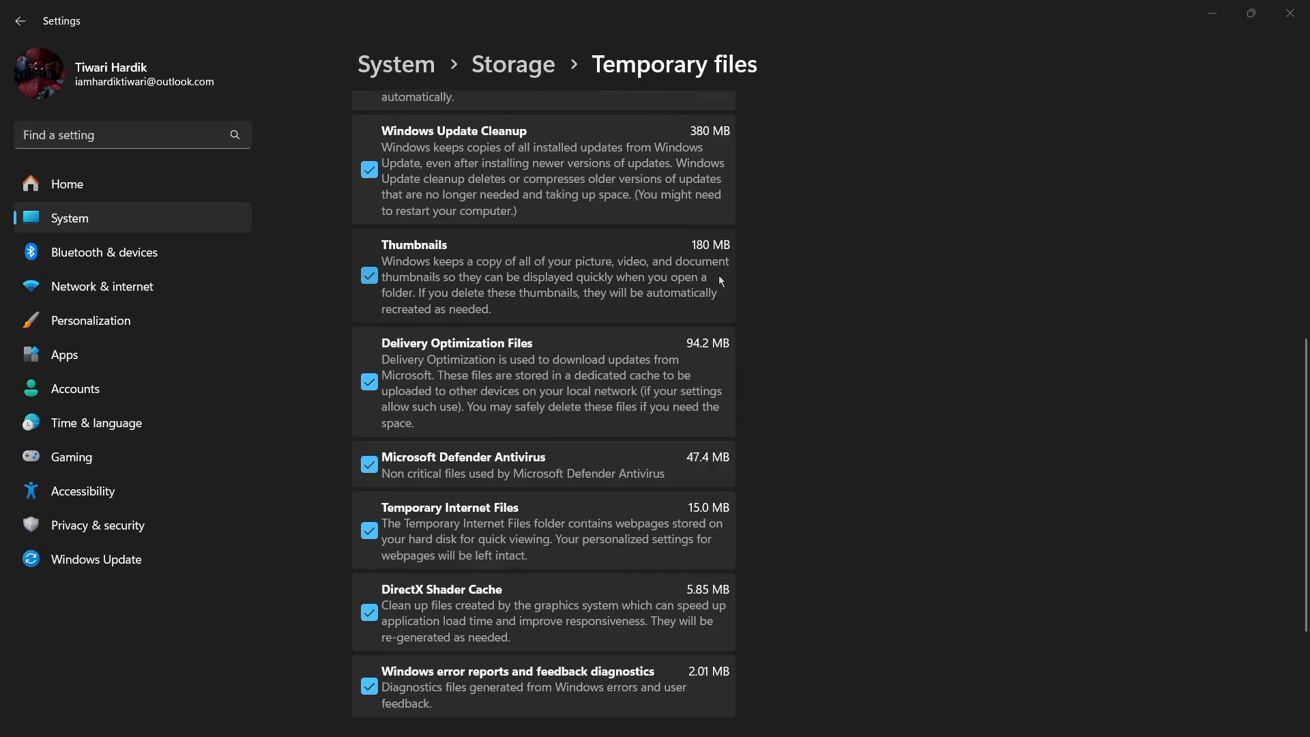
scroll(down, 3)
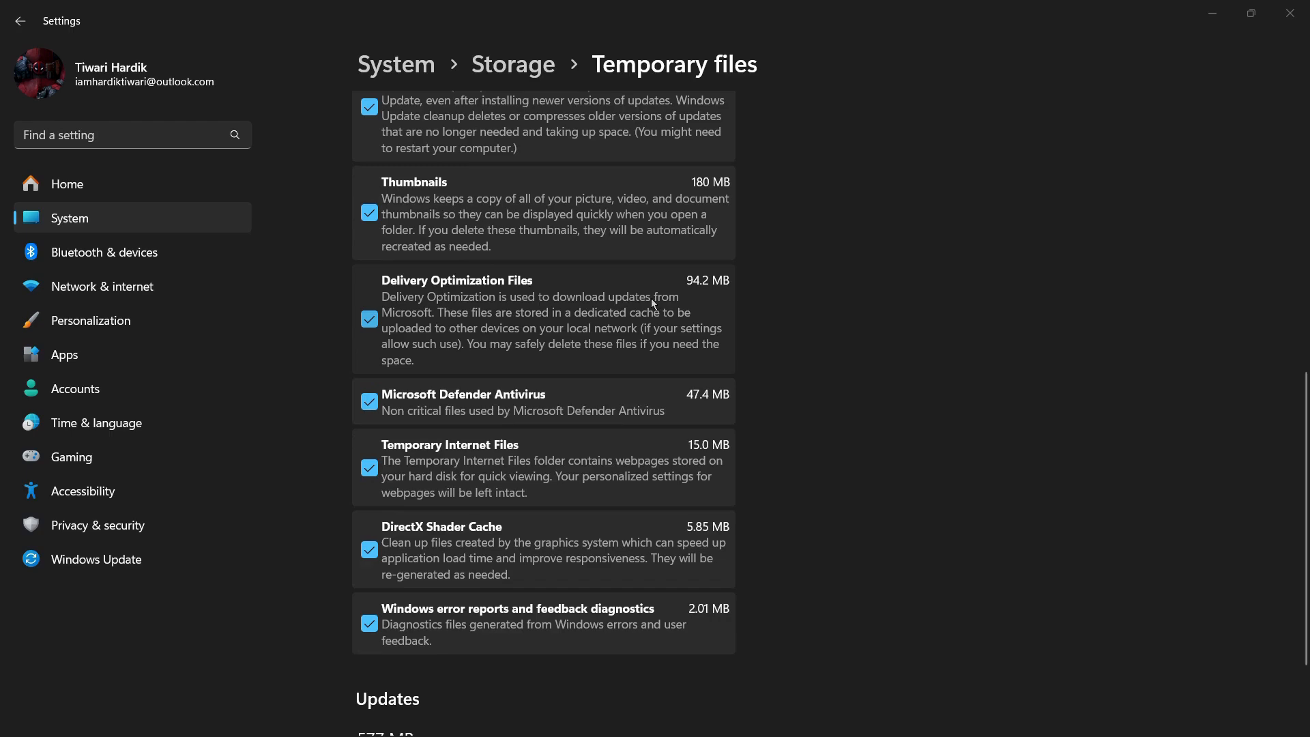
scroll(down, 3)
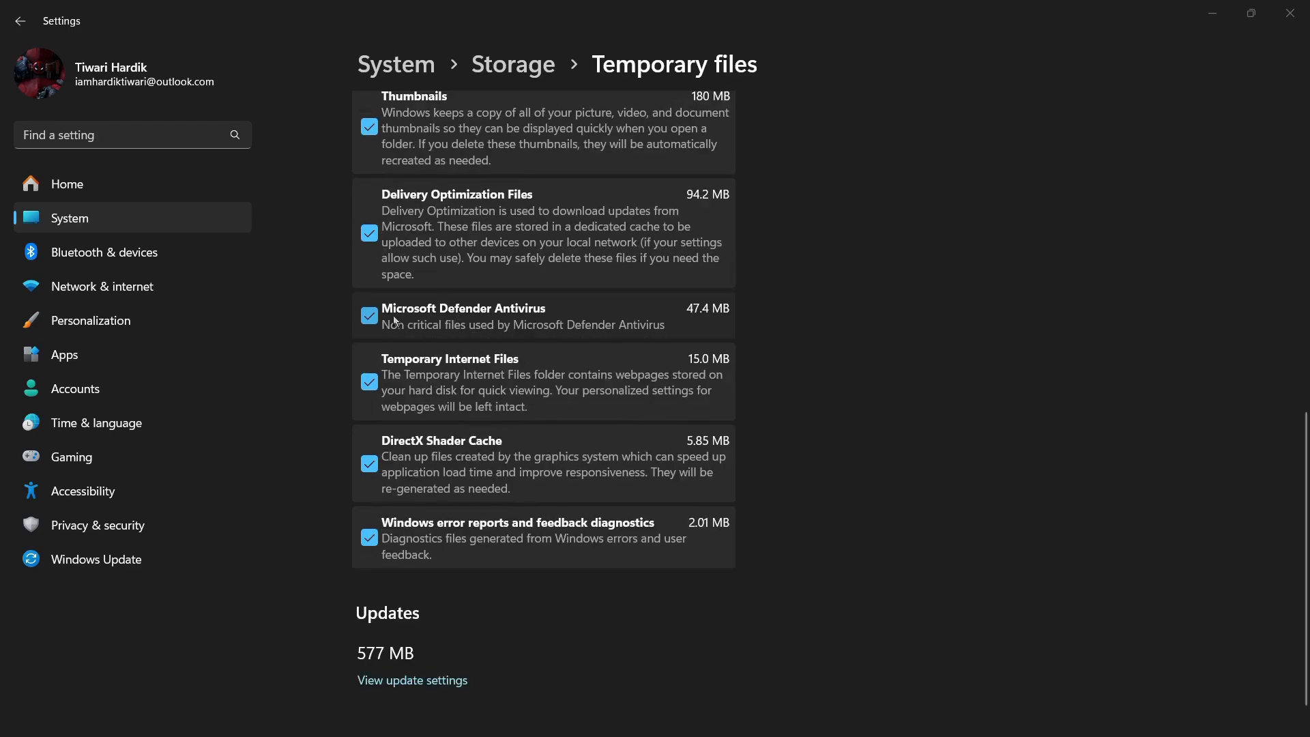
mouse_move(543, 320)
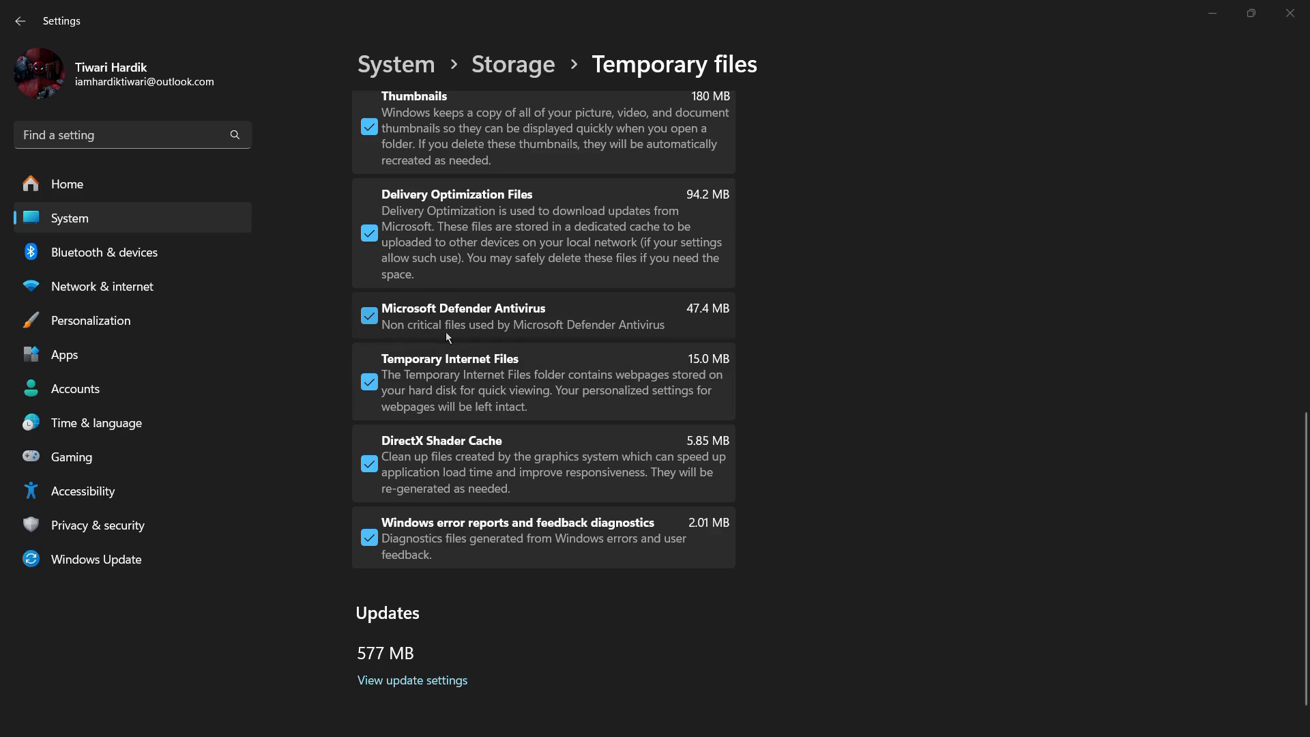
mouse_move(677, 340)
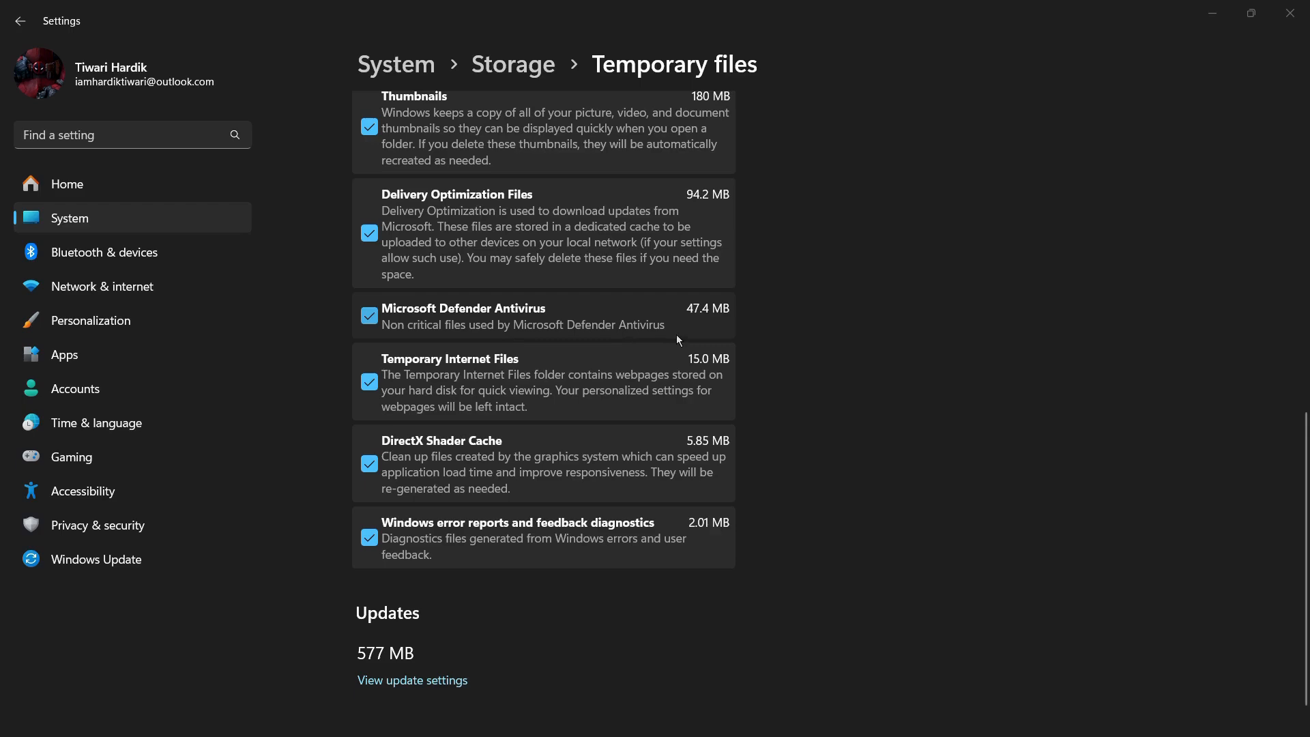
scroll(down, 3)
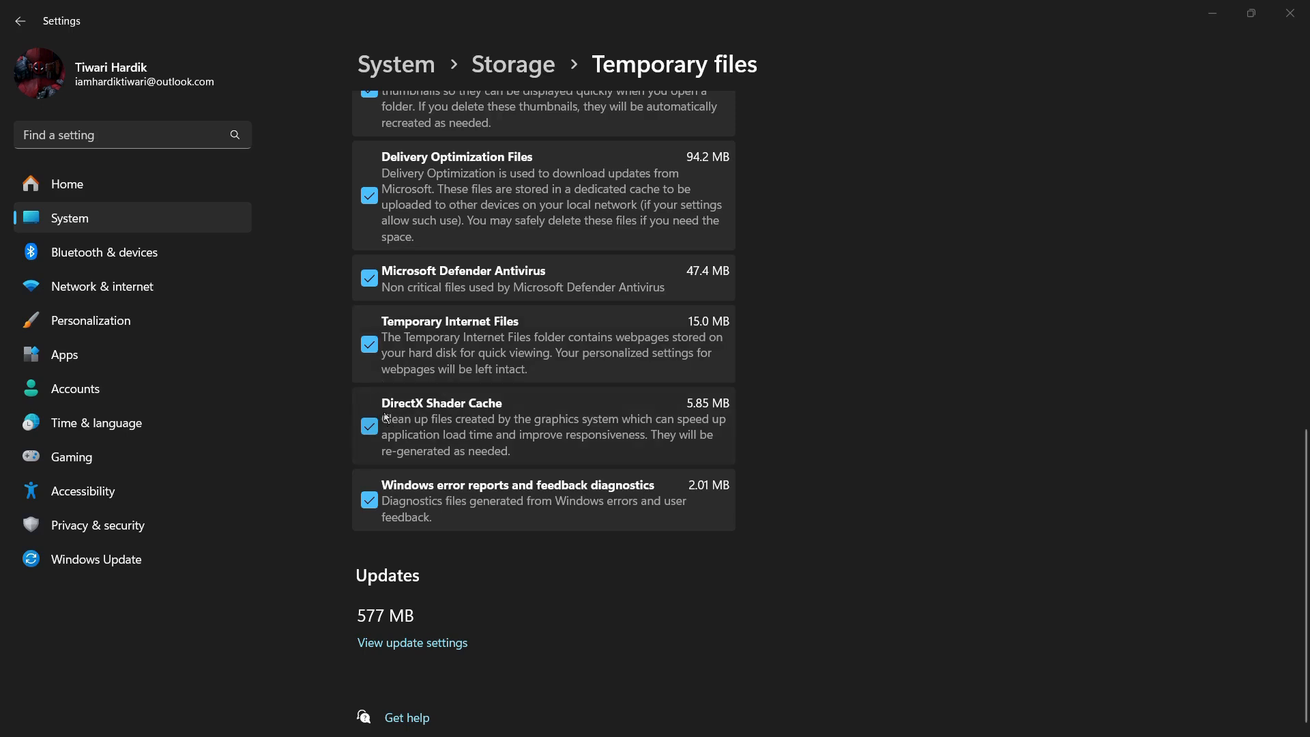
mouse_move(383, 410)
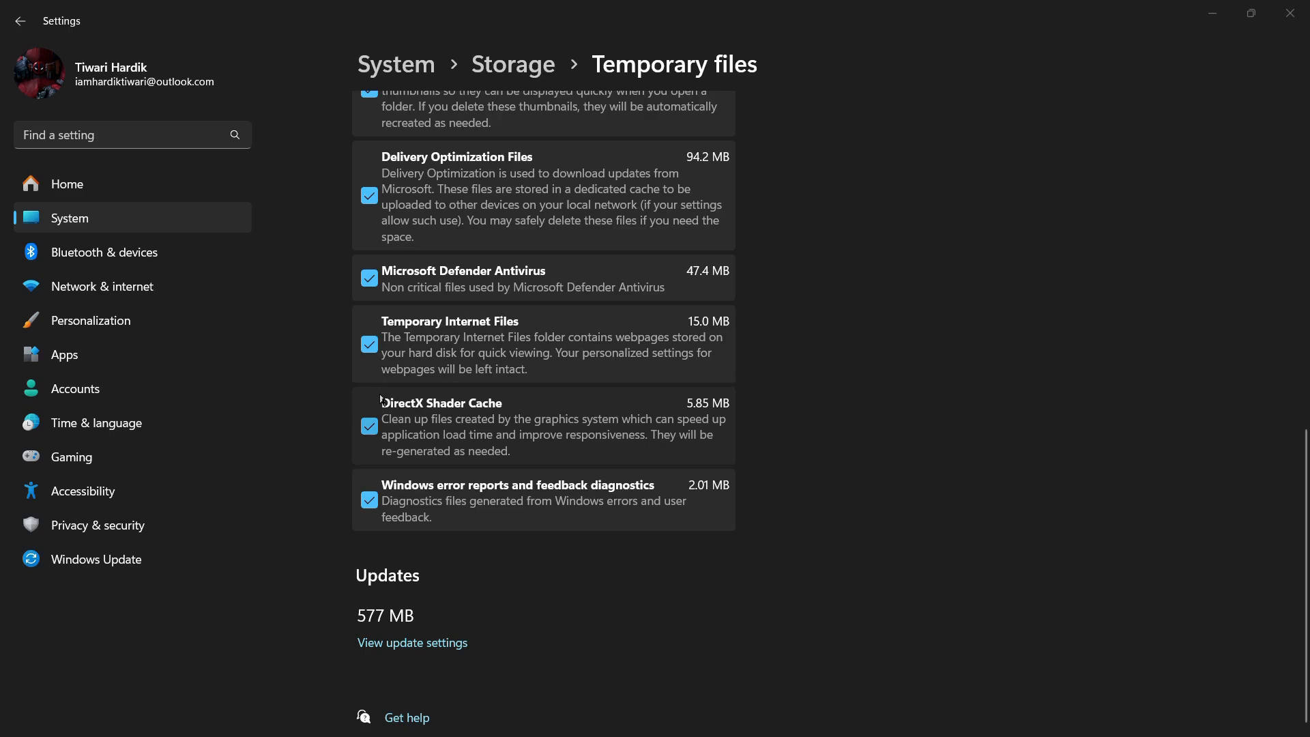
mouse_move(382, 433)
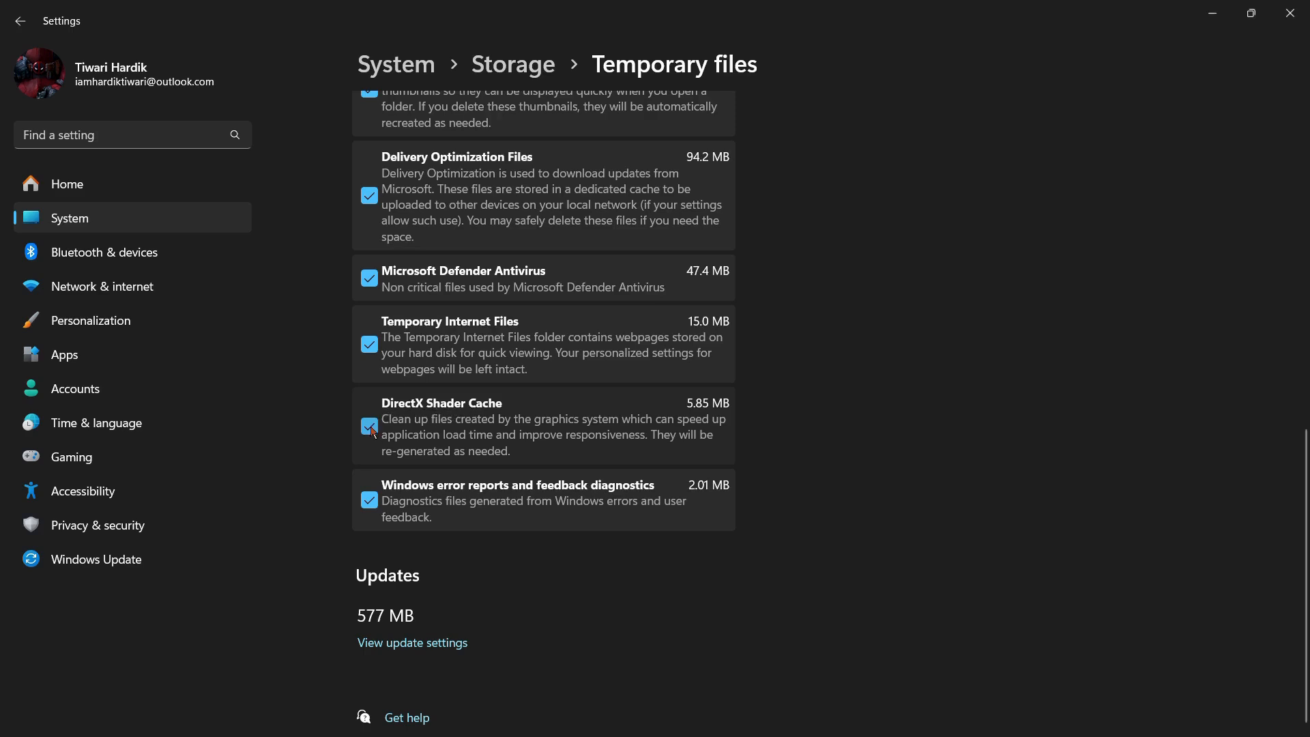
Uncheck DirectX Shader Cache, leaving 2.65 GB of temporary files selected for removal
click(369, 426)
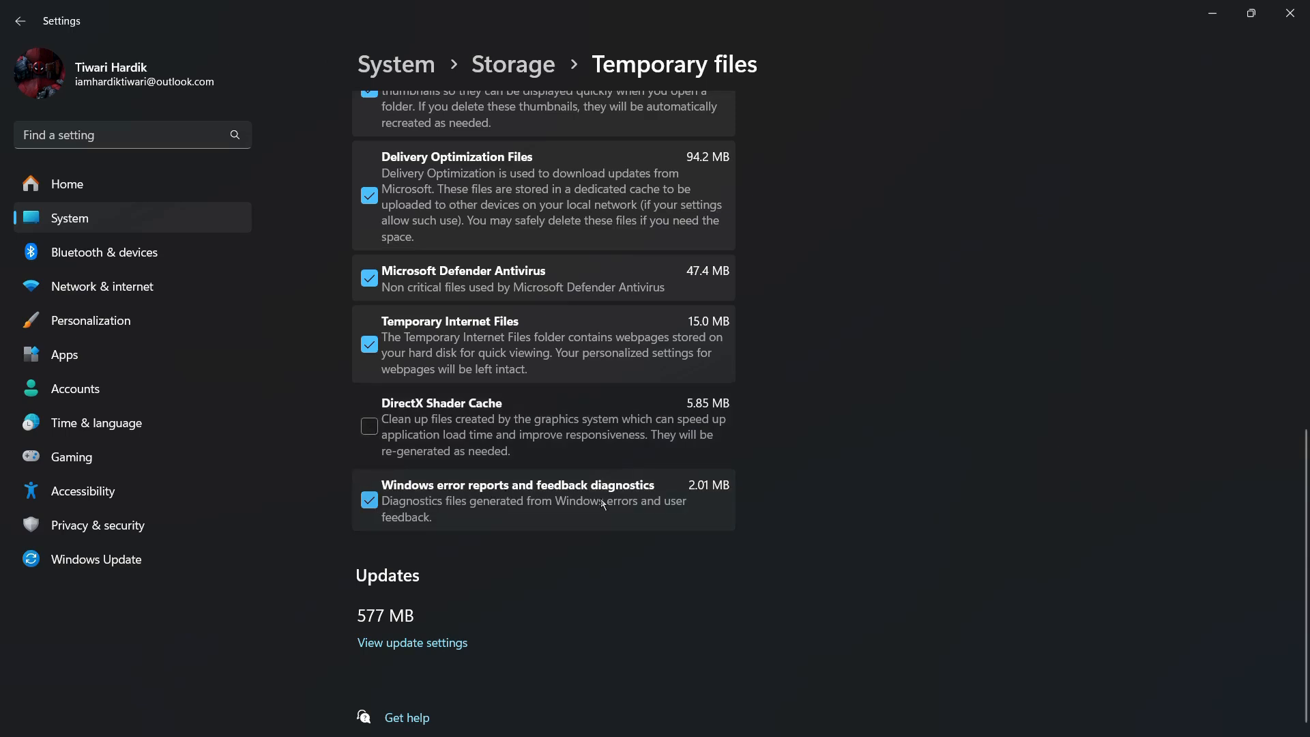
scroll(up, 3)
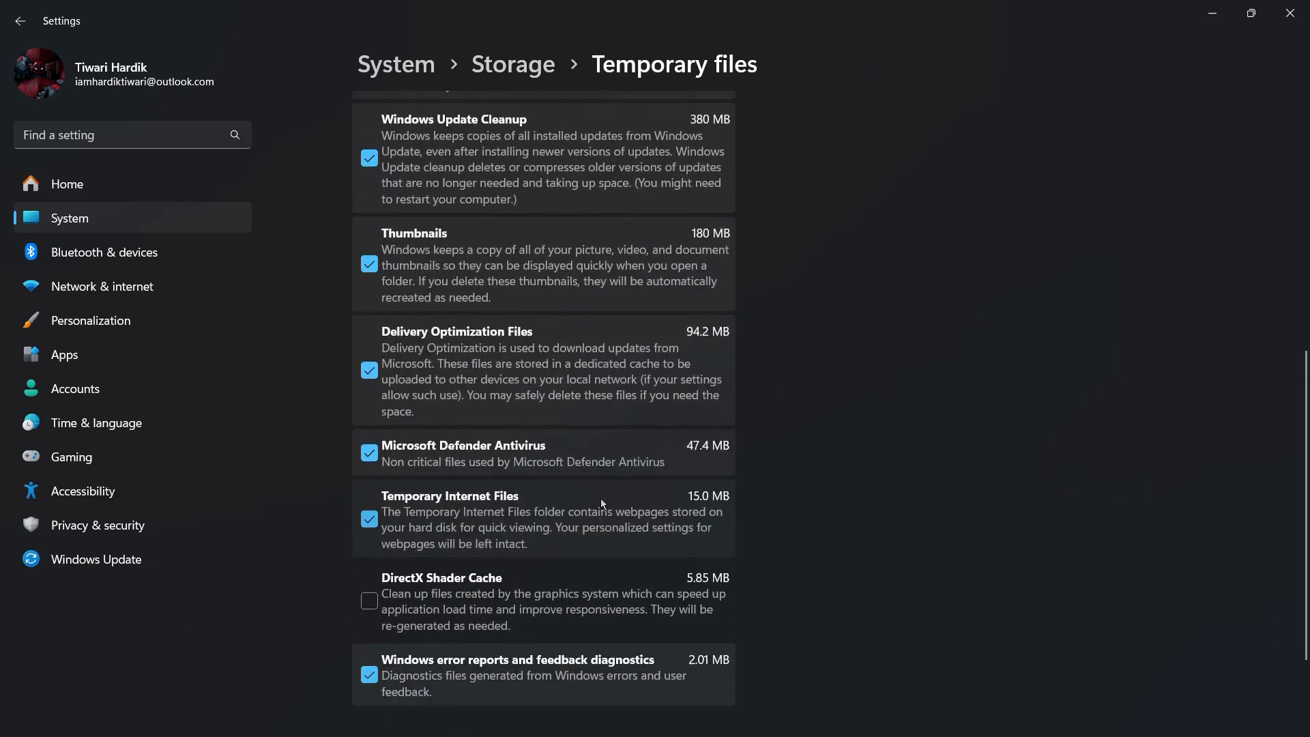
scroll(down, 3)
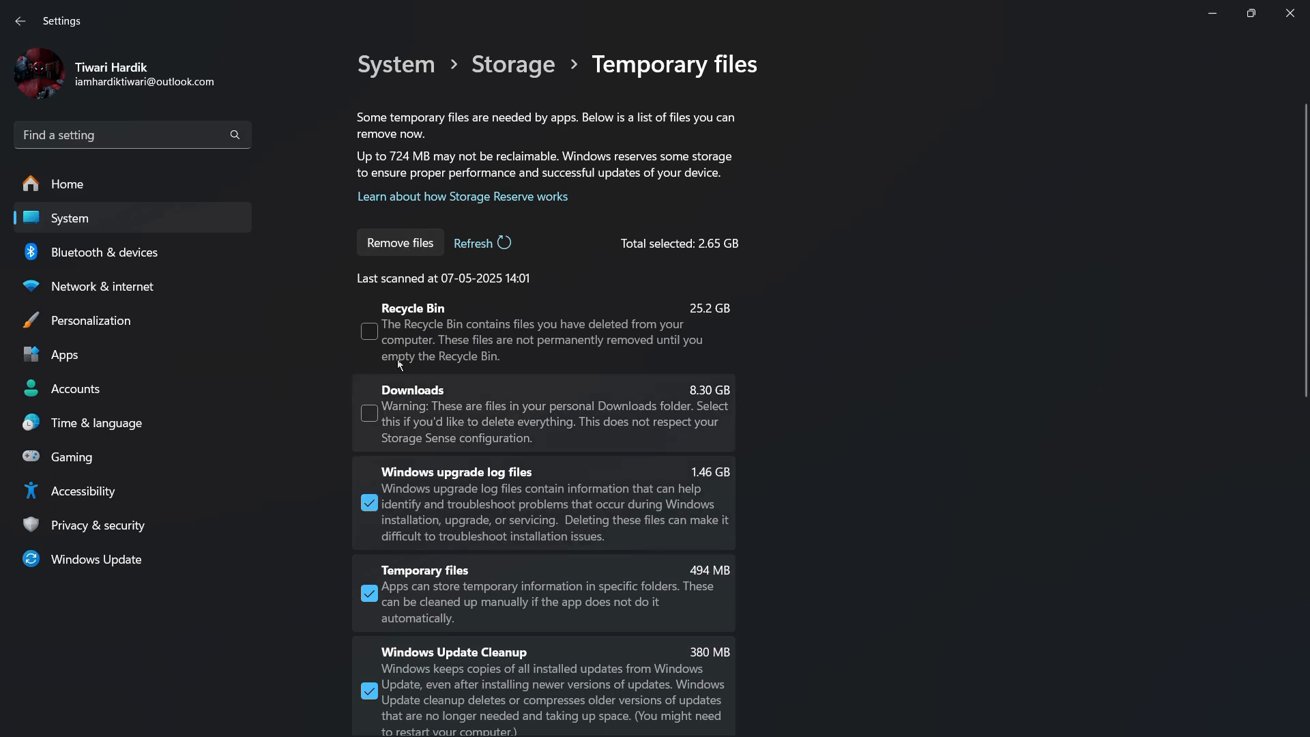
scroll(down, 3)
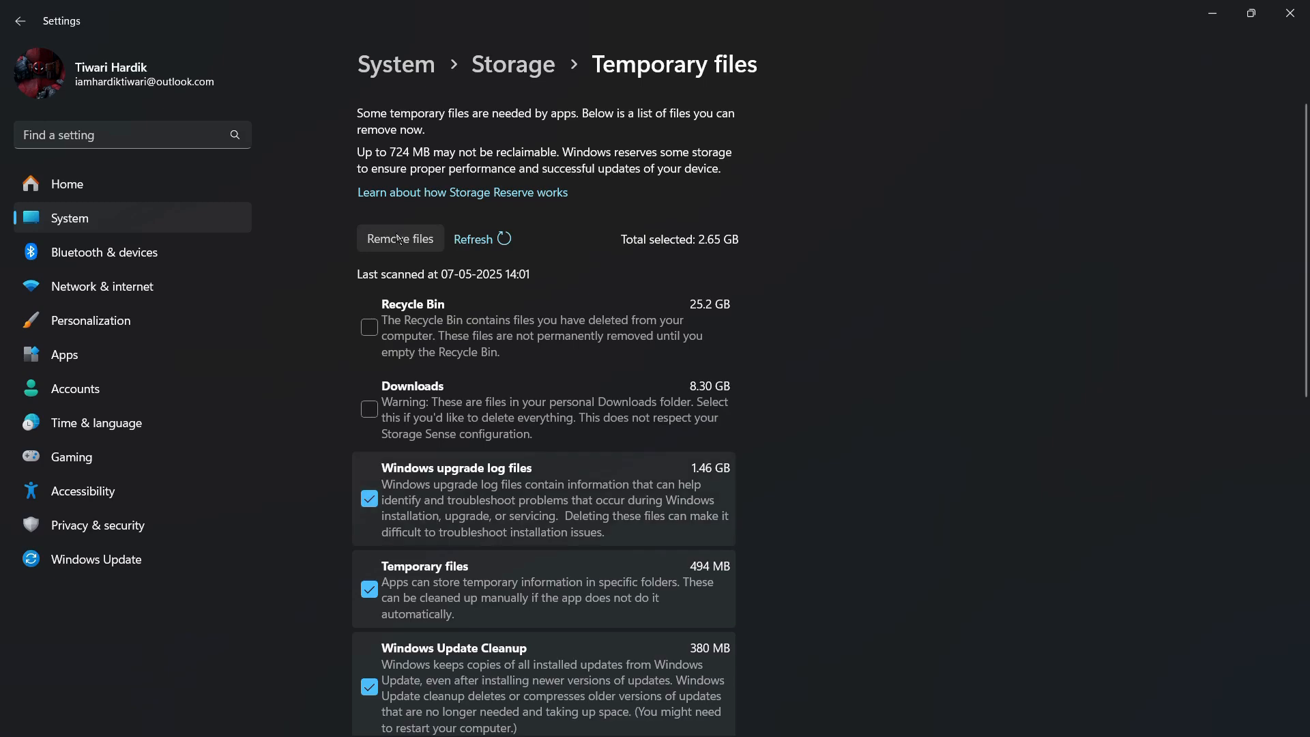
Remove the 2.65 GB of selected temporary files and confirm permanent deletion
click(399, 238)
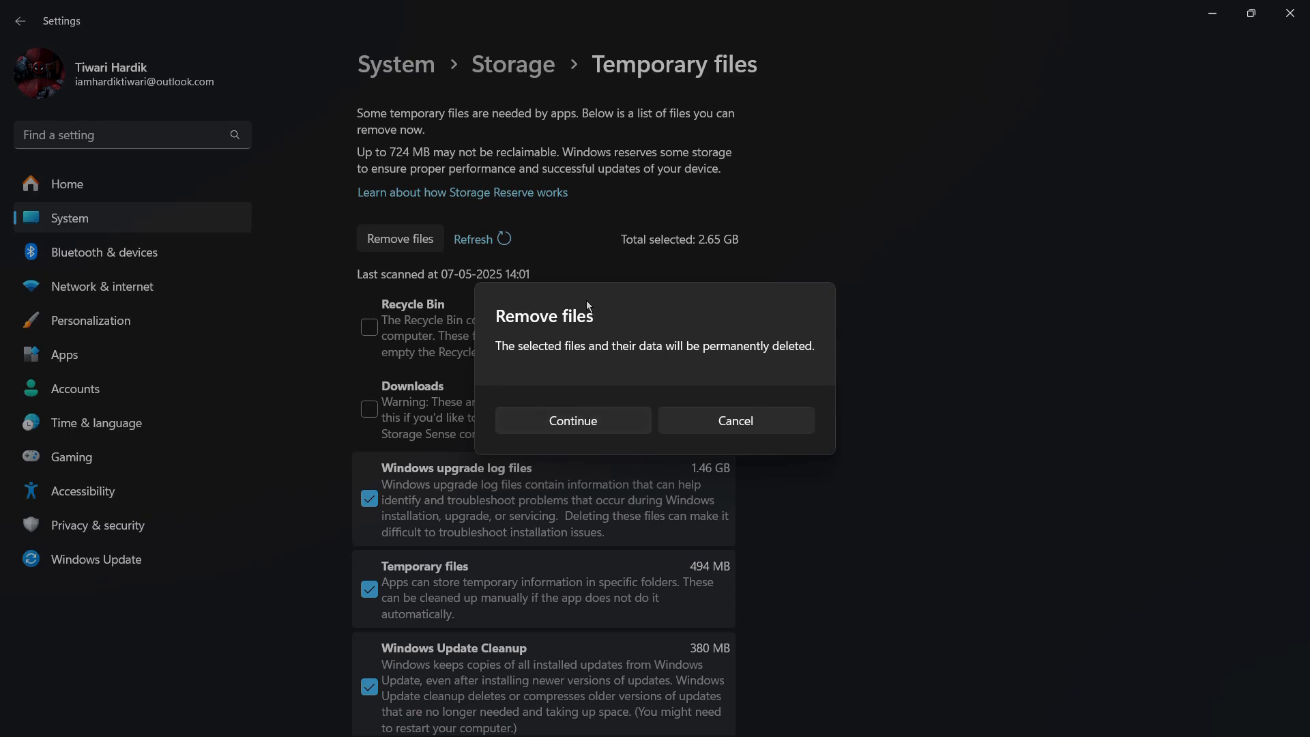
mouse_move(508, 359)
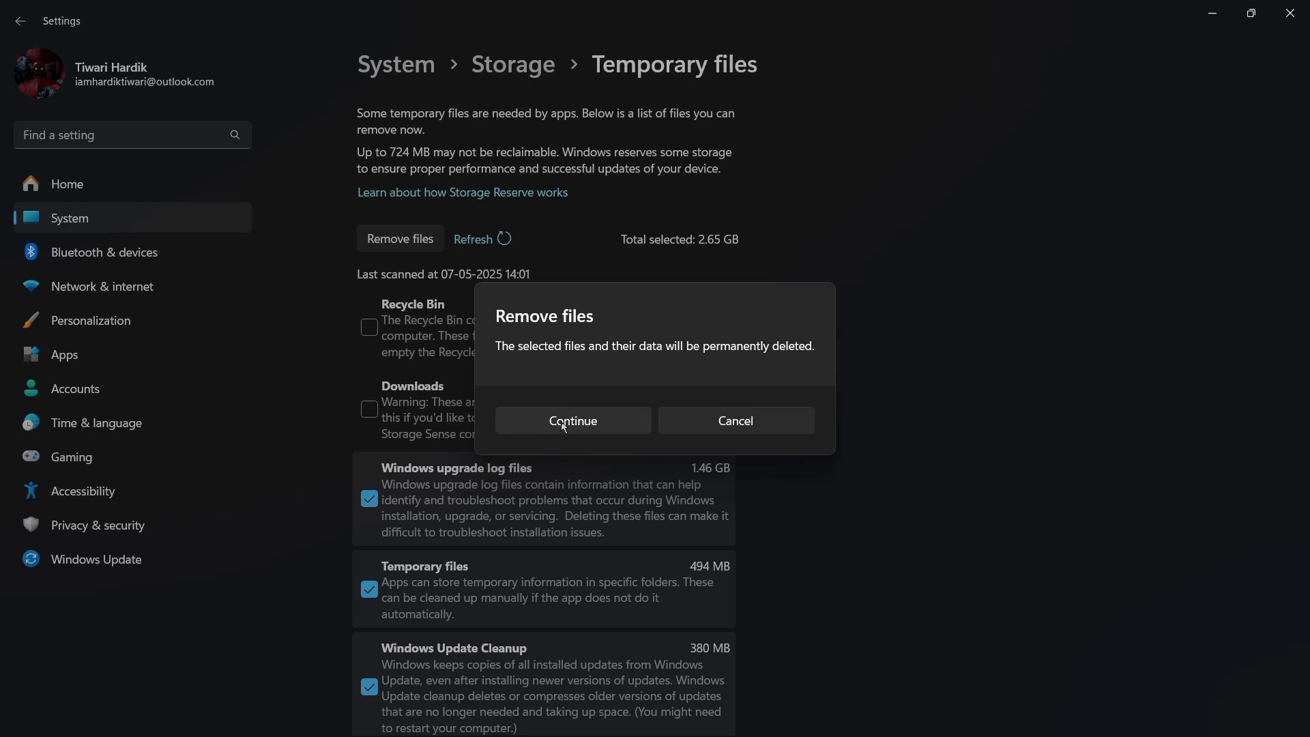
click(572, 420)
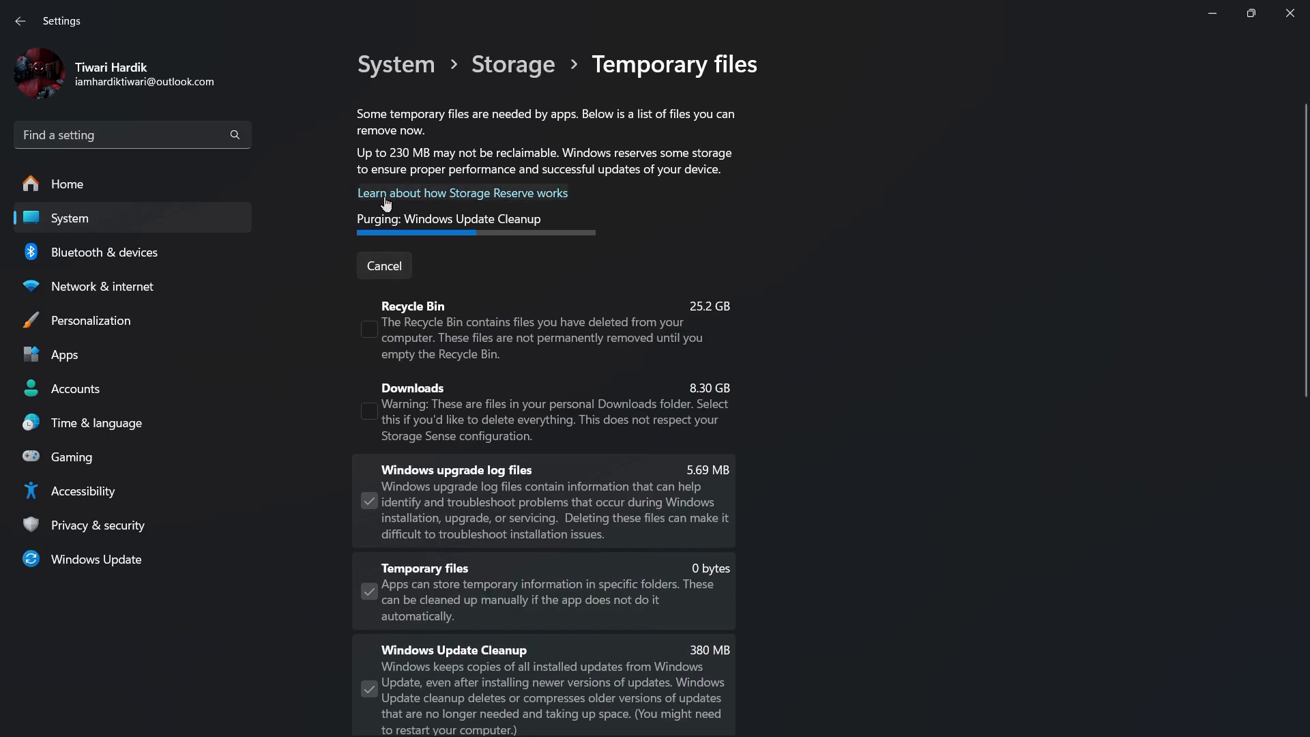
mouse_move(429, 208)
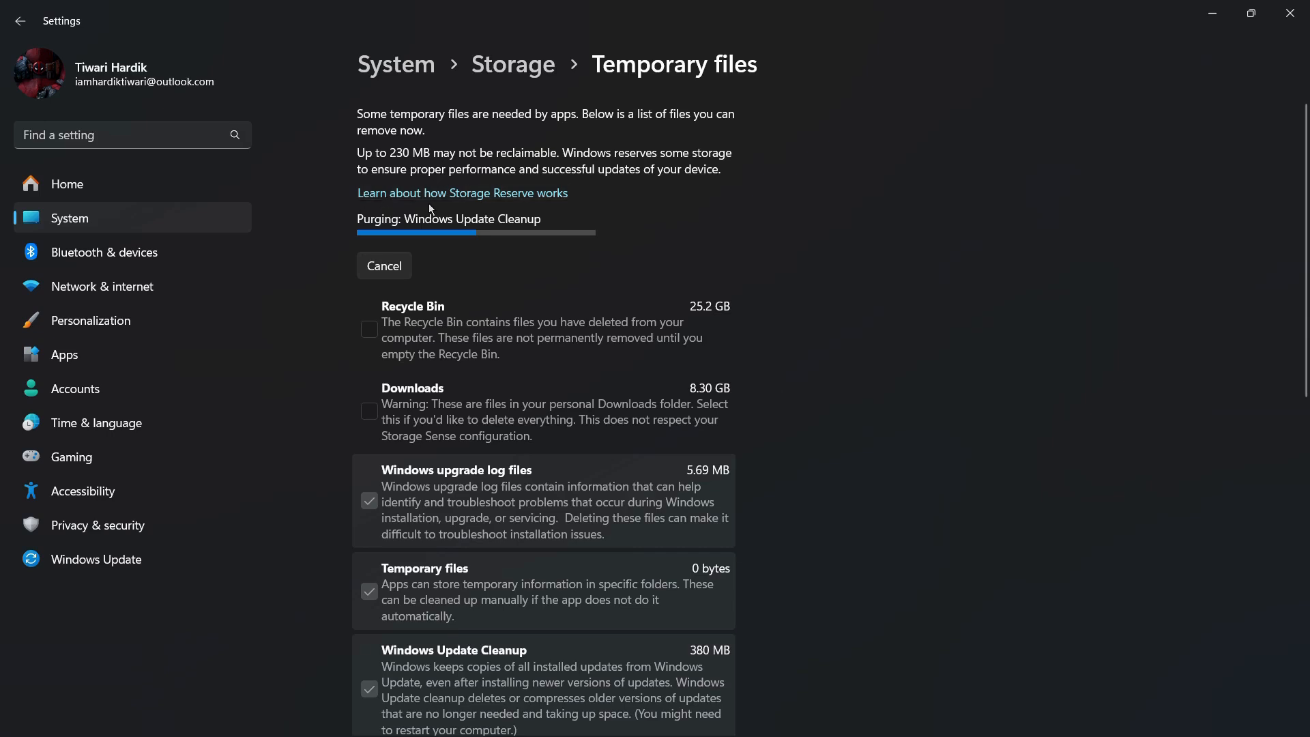
mouse_move(433, 219)
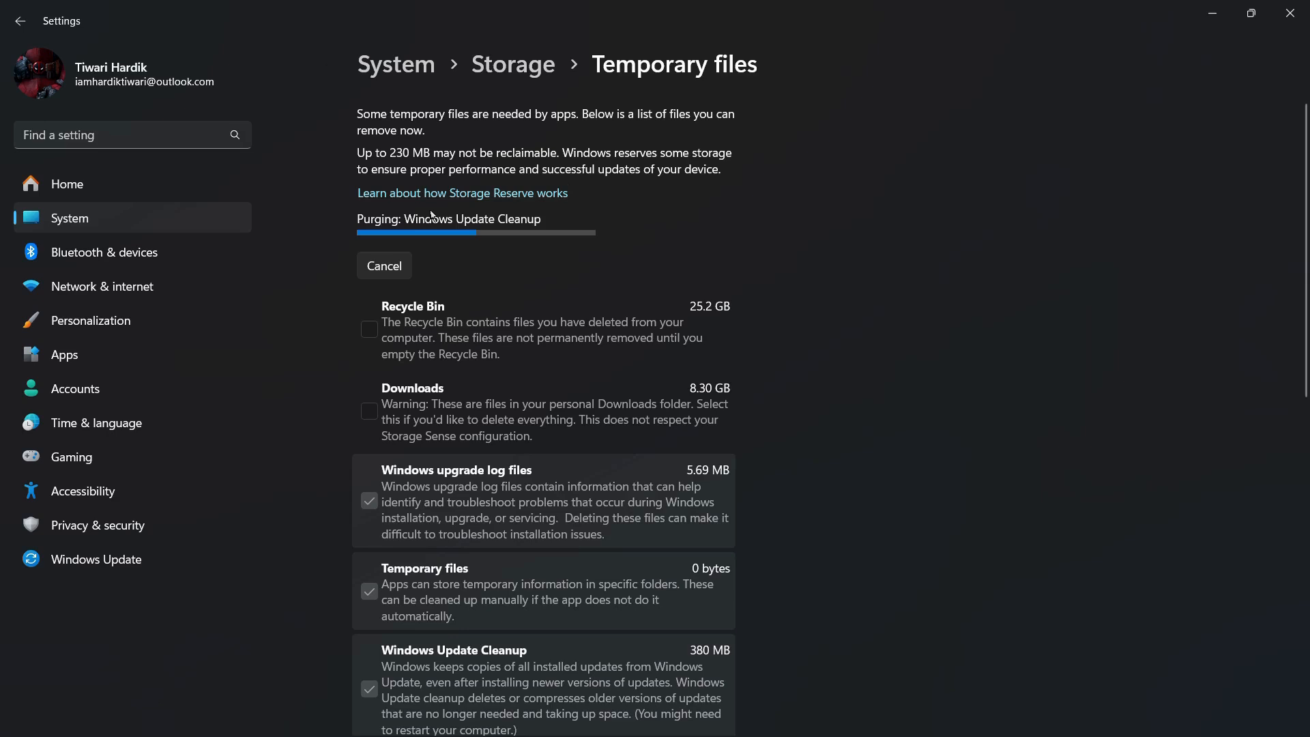
mouse_move(495, 213)
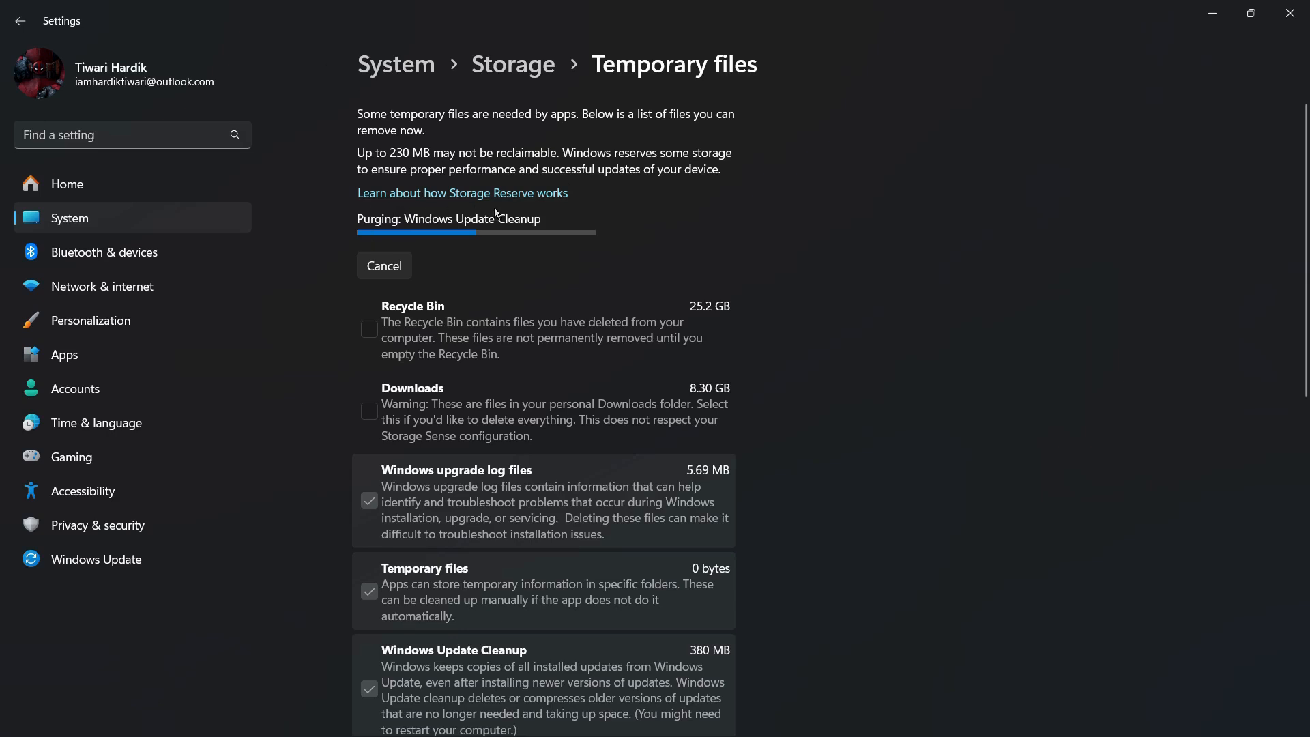
mouse_move(502, 218)
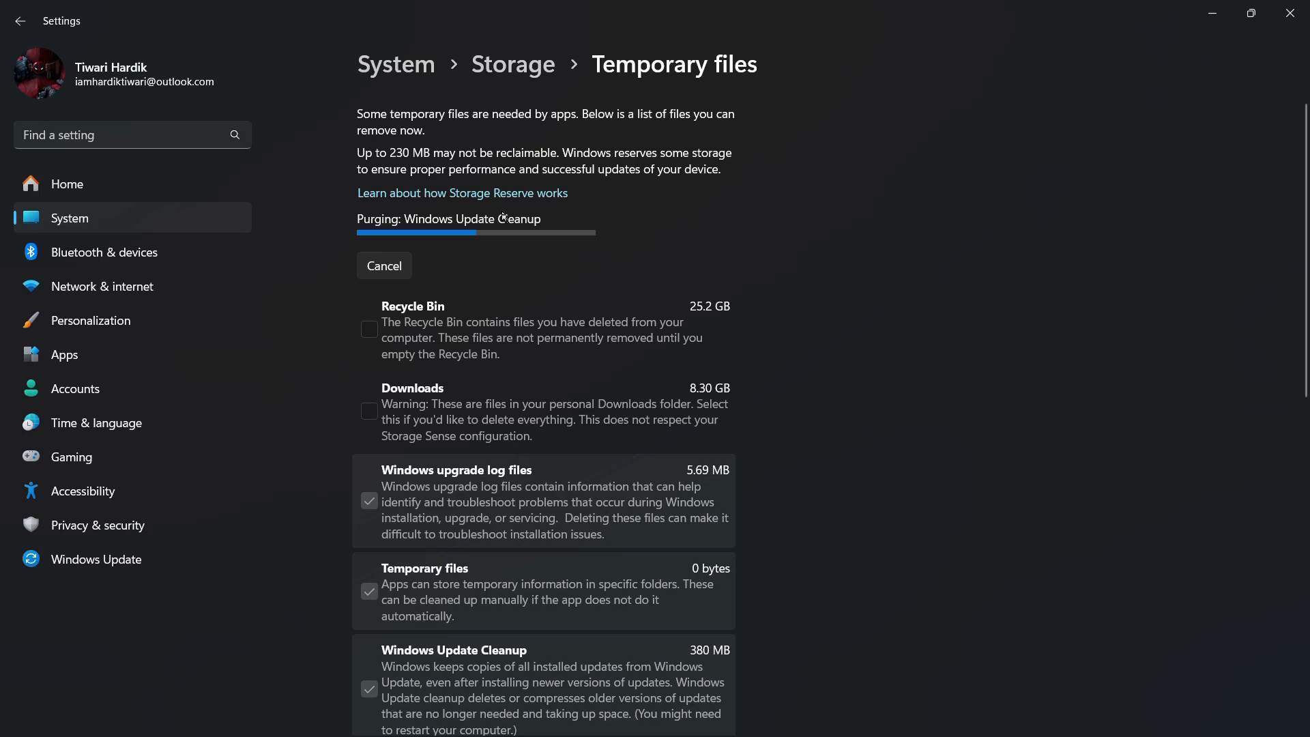